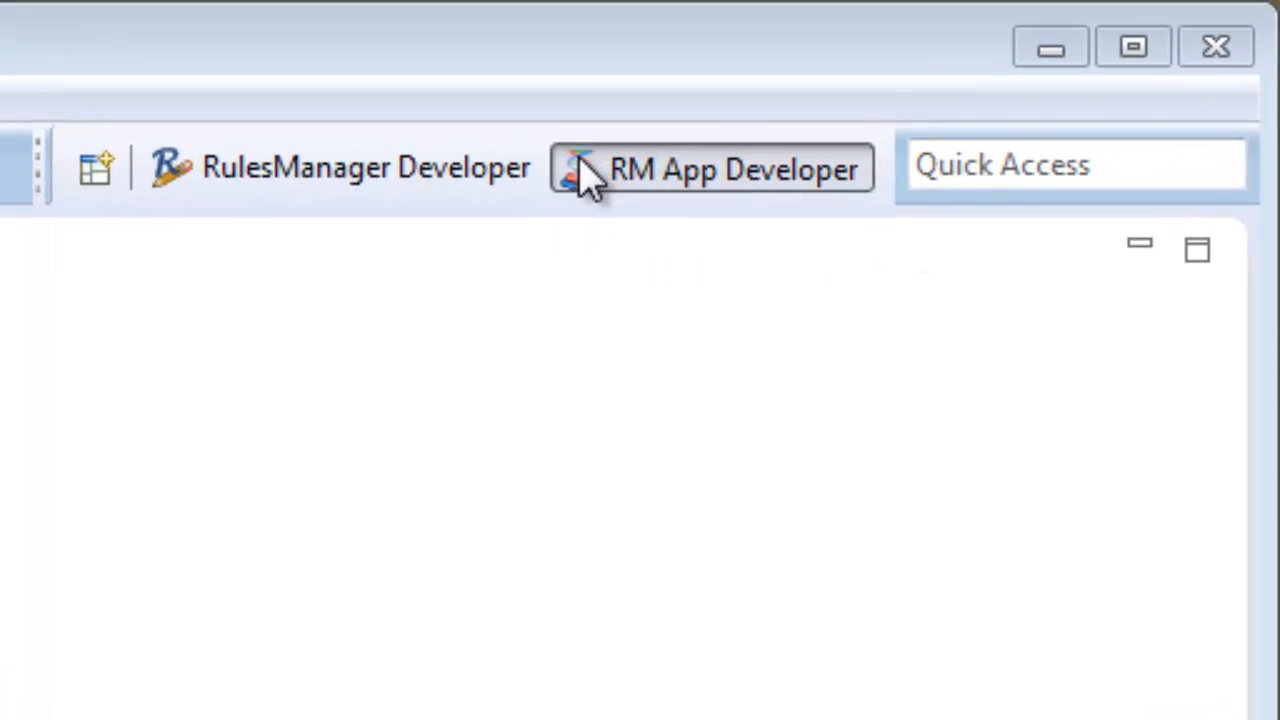
pyautogui.moveTo(410, 265)
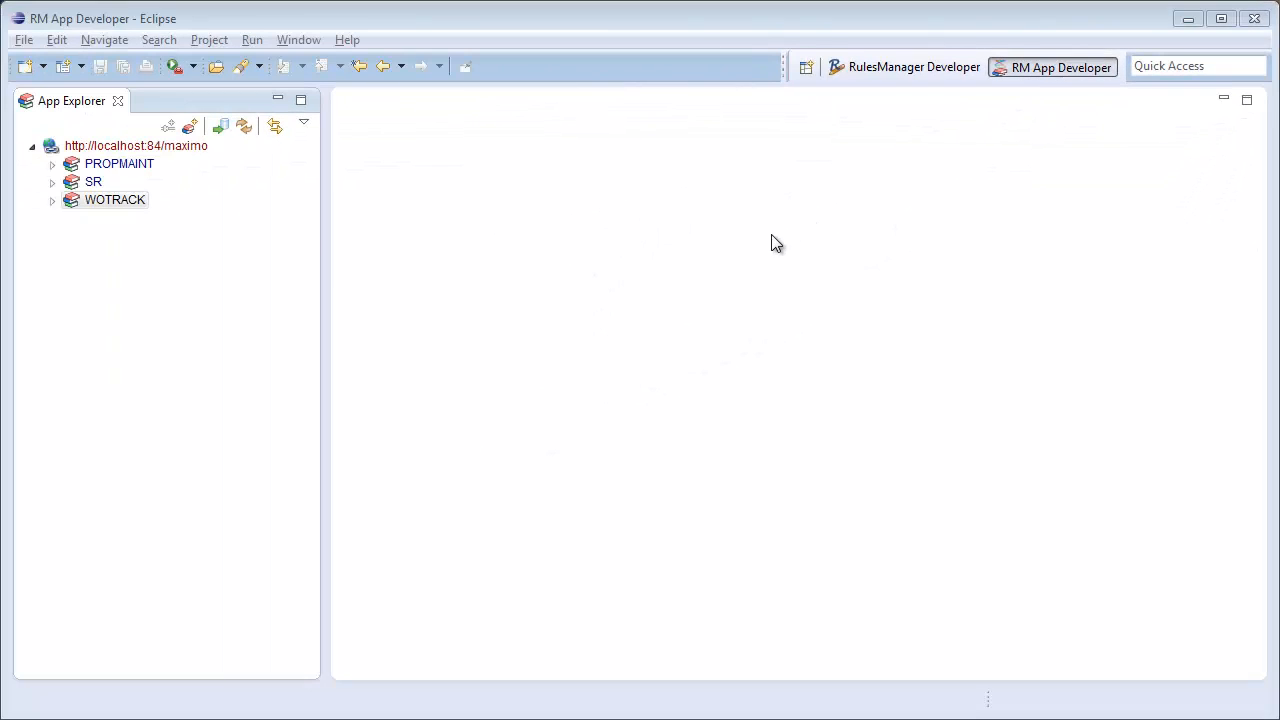
pyautogui.moveTo(615, 345)
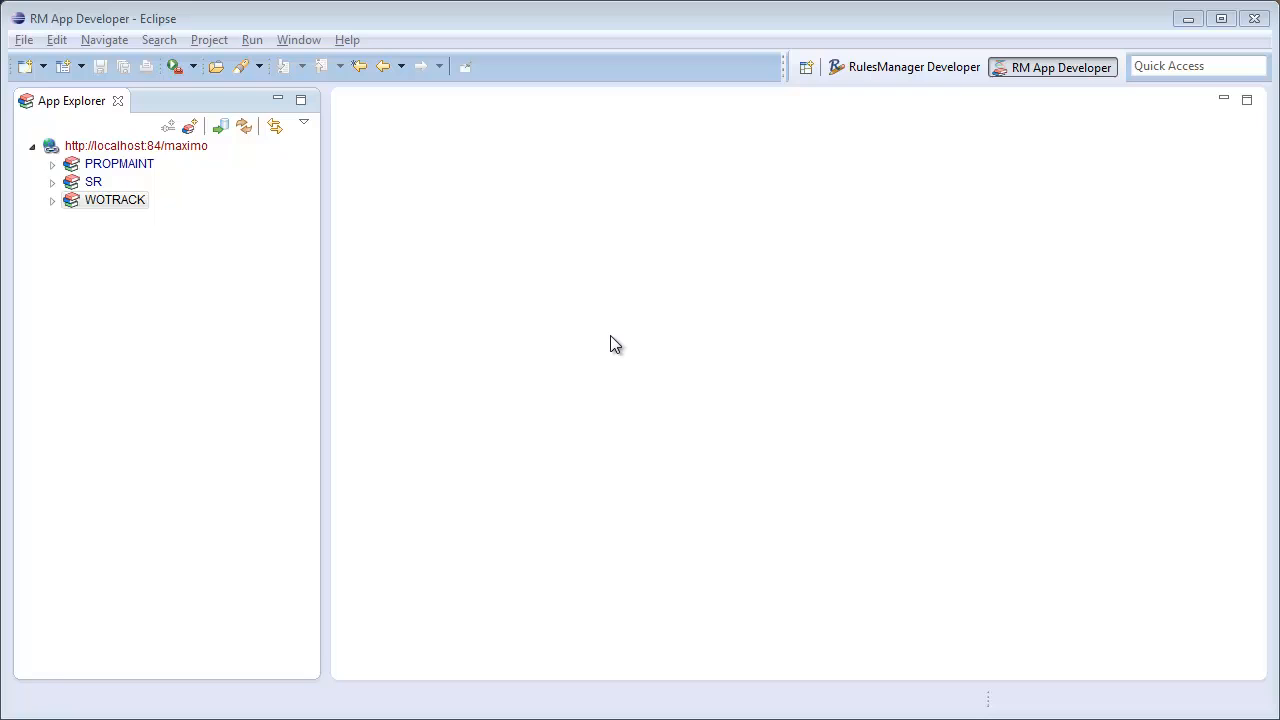
pyautogui.moveTo(226, 278)
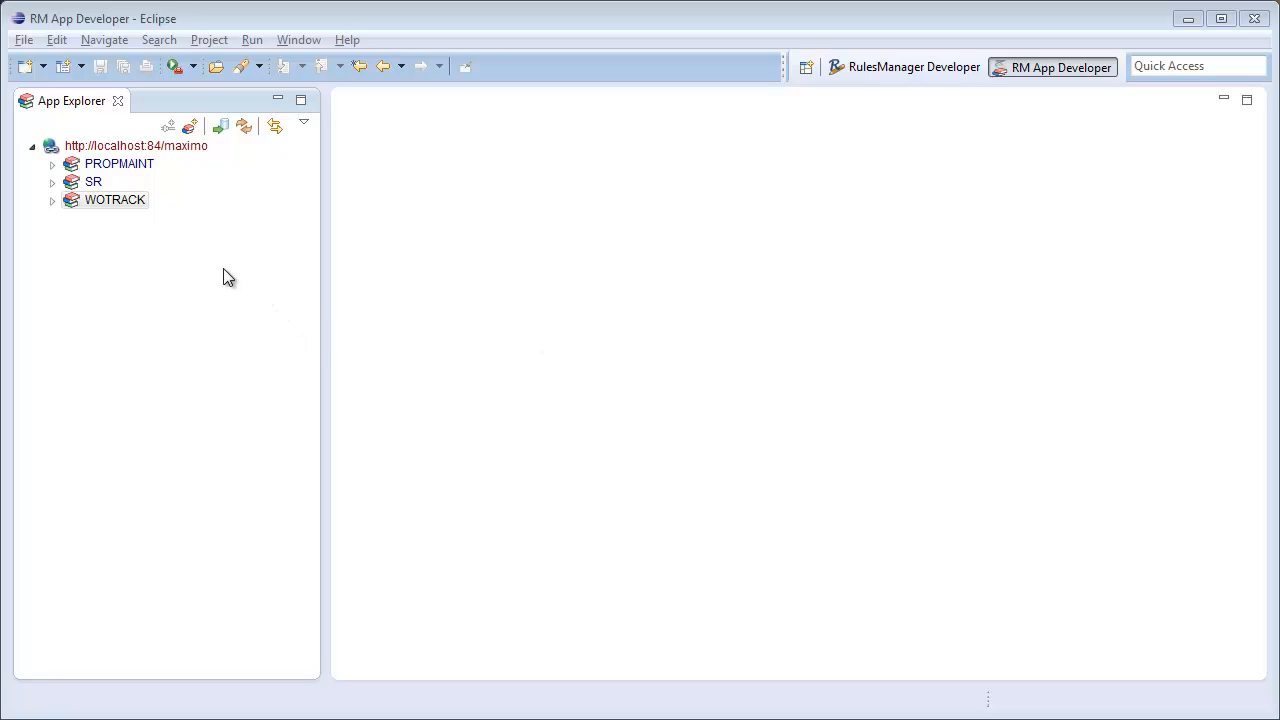
pyautogui.moveTo(211, 257)
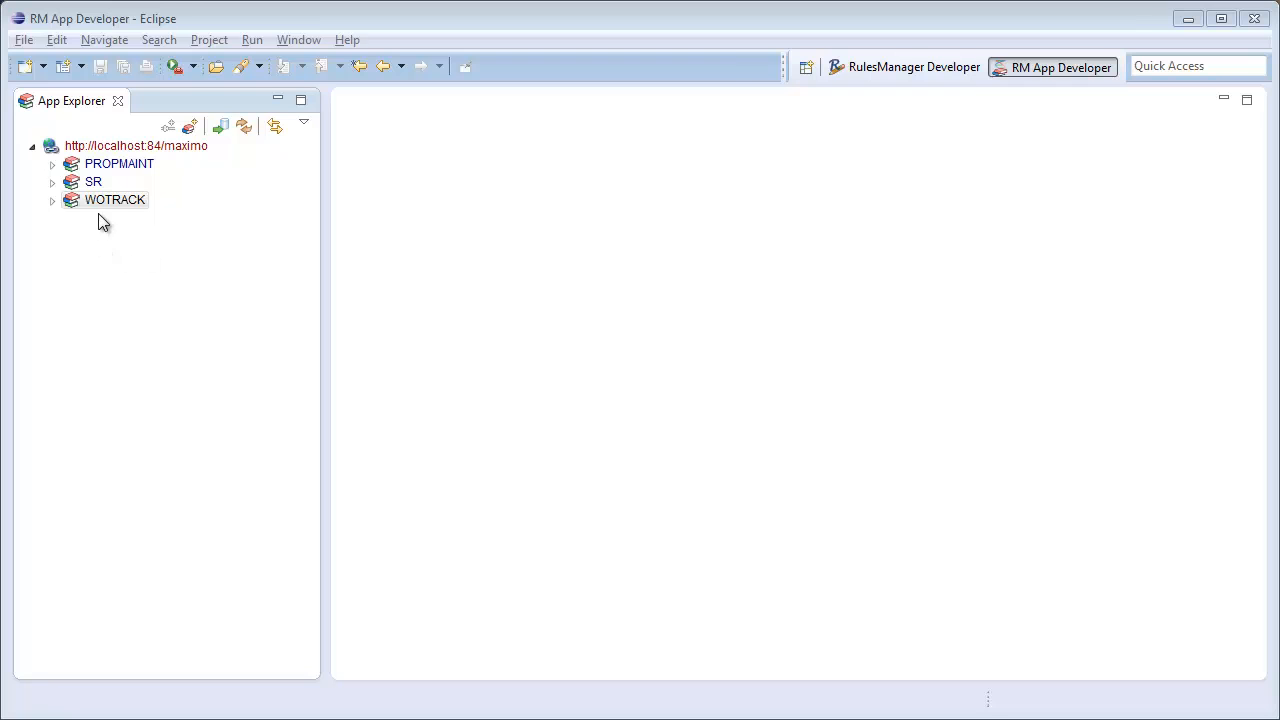
# Step: Open WOTRACK in the built-in Internet Browser, showing work order 6003
pyautogui.rightClick(114, 199)
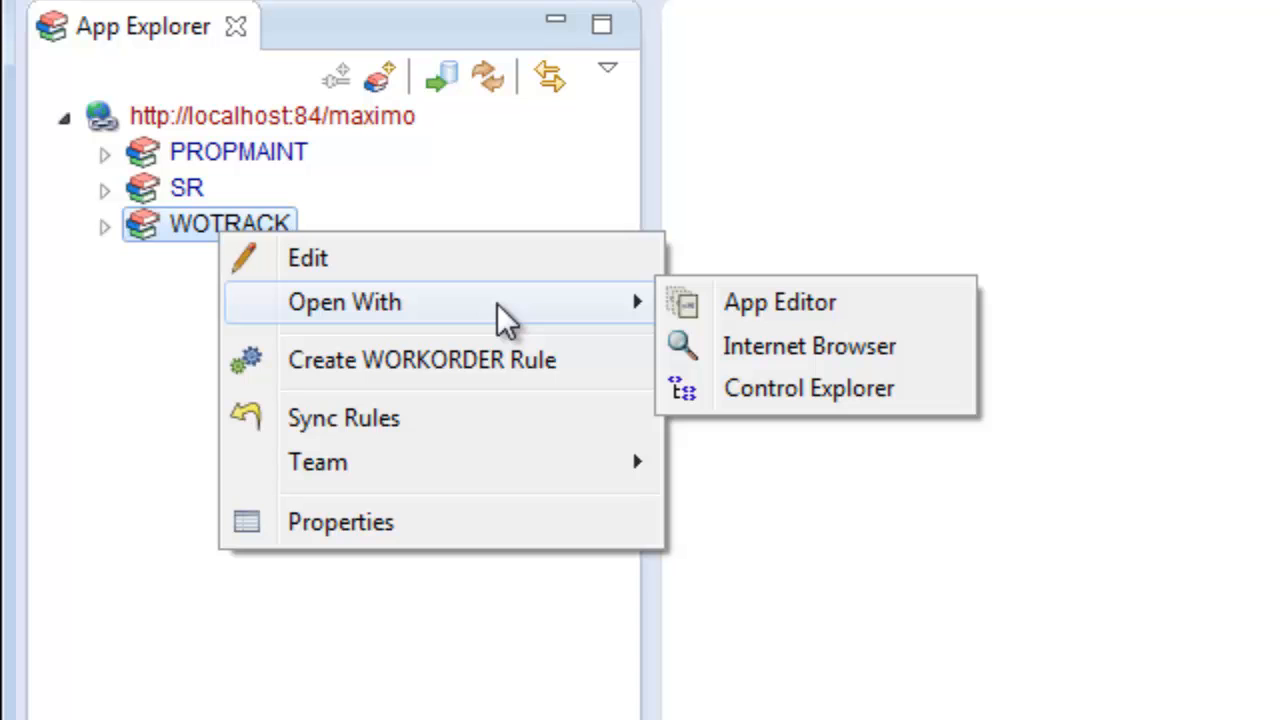
pyautogui.moveTo(810, 346)
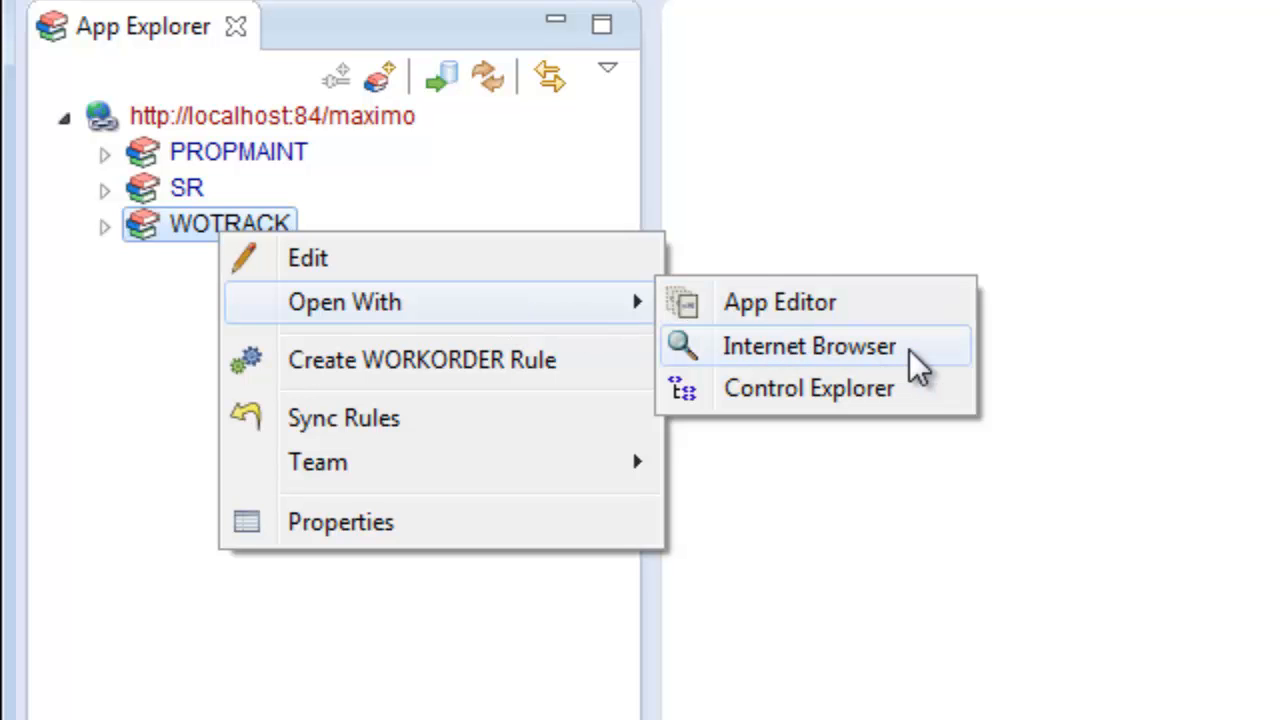
pyautogui.click(809, 345)
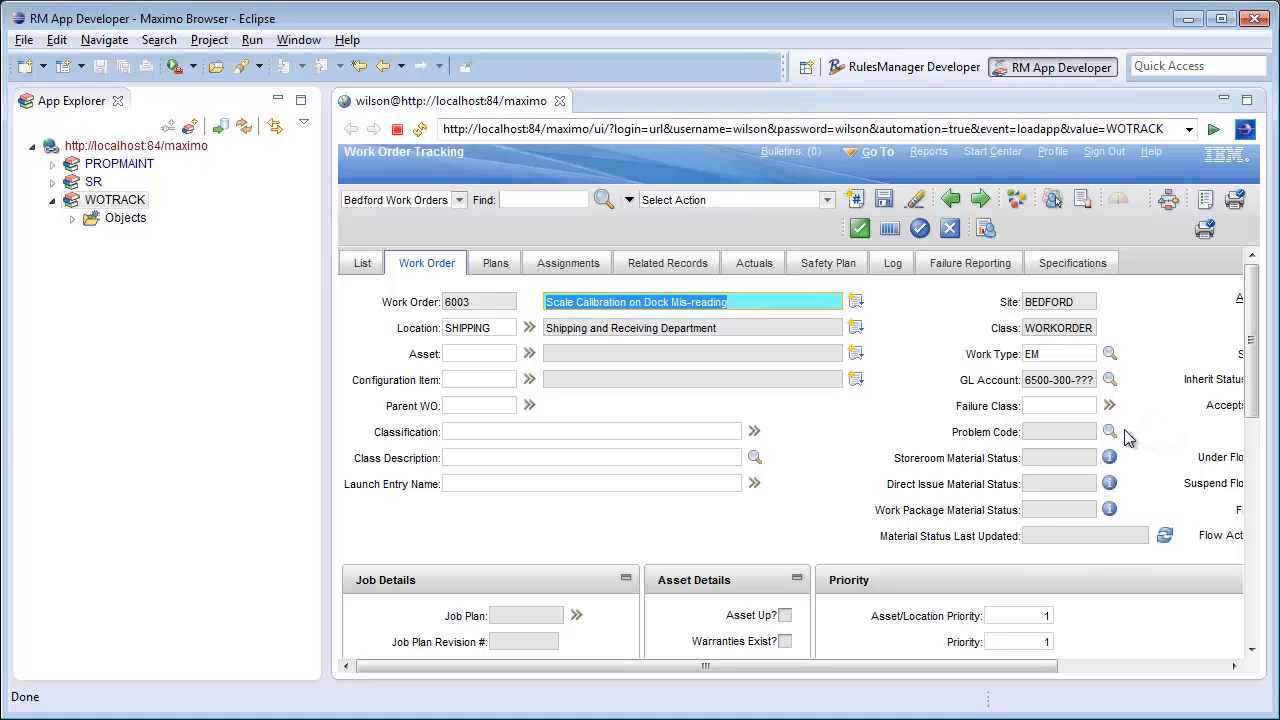
# Step: Dismiss the failure-class-required error, set Failure Class to PRINTER, retry the Problem Code lookup
pyautogui.click(1109, 431)
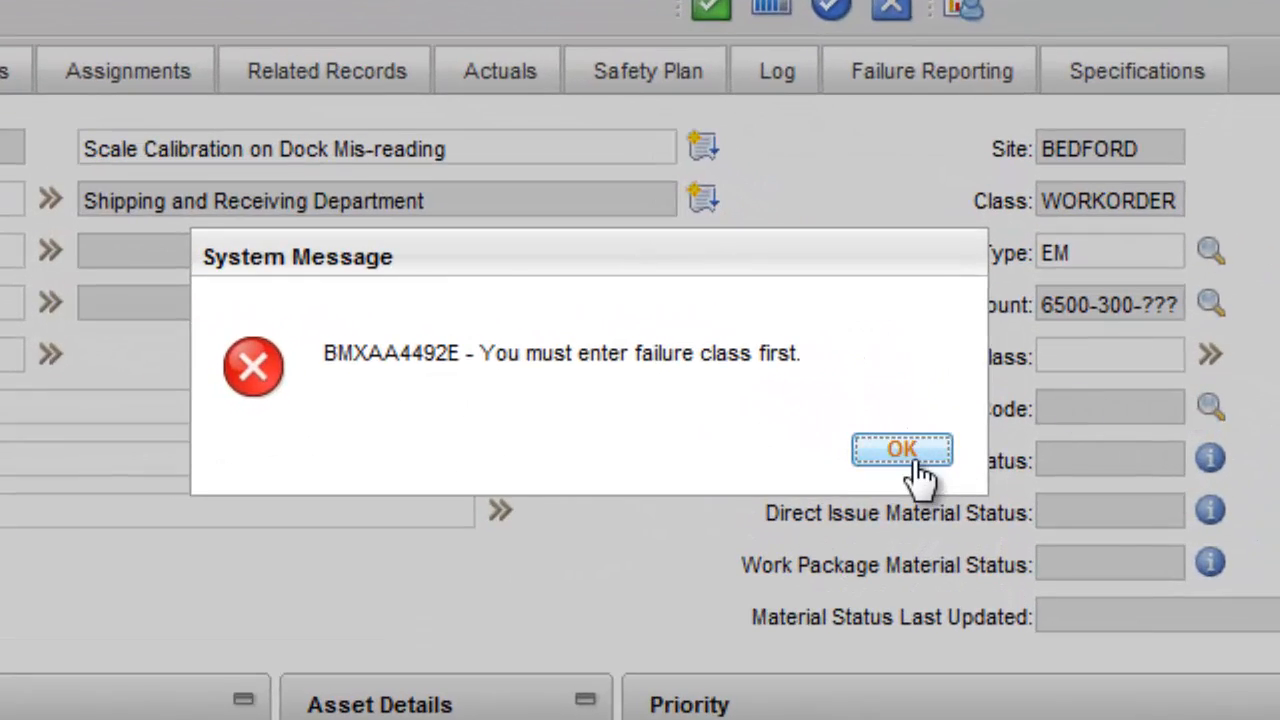
pyautogui.click(901, 449)
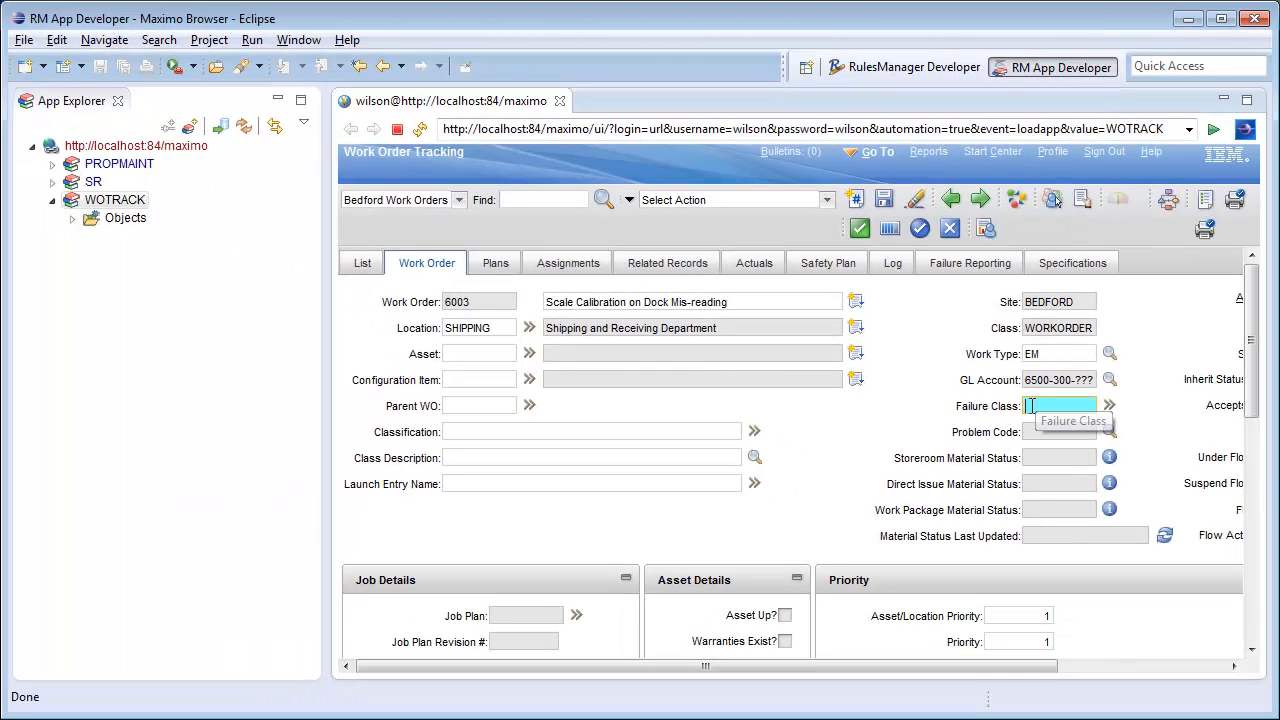
pyautogui.write('PRINTER')
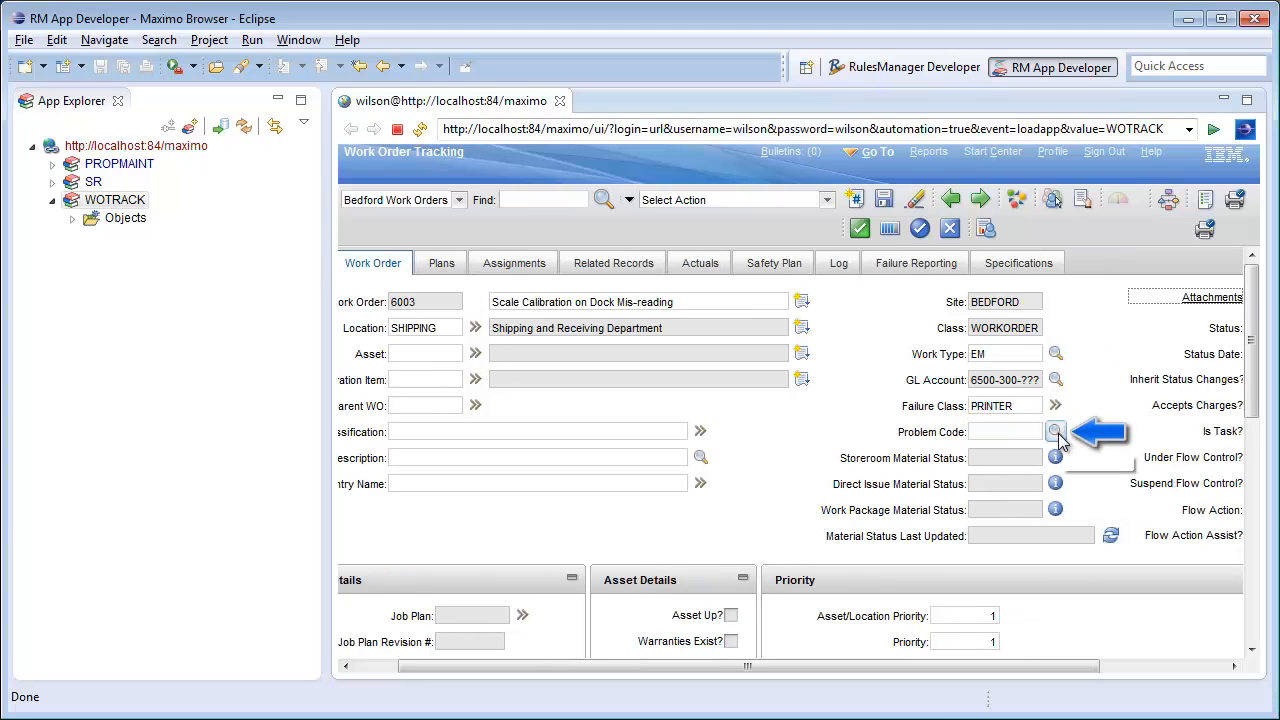
pyautogui.click(1056, 431)
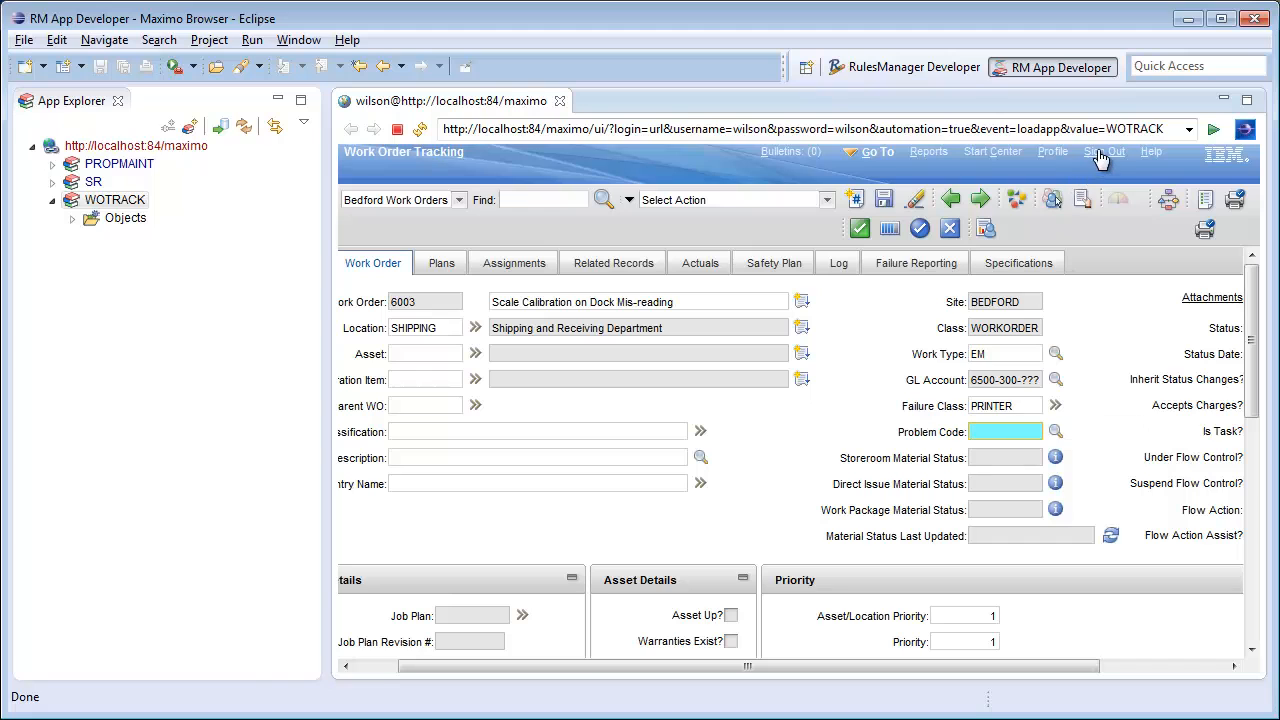
pyautogui.moveTo(1104, 152)
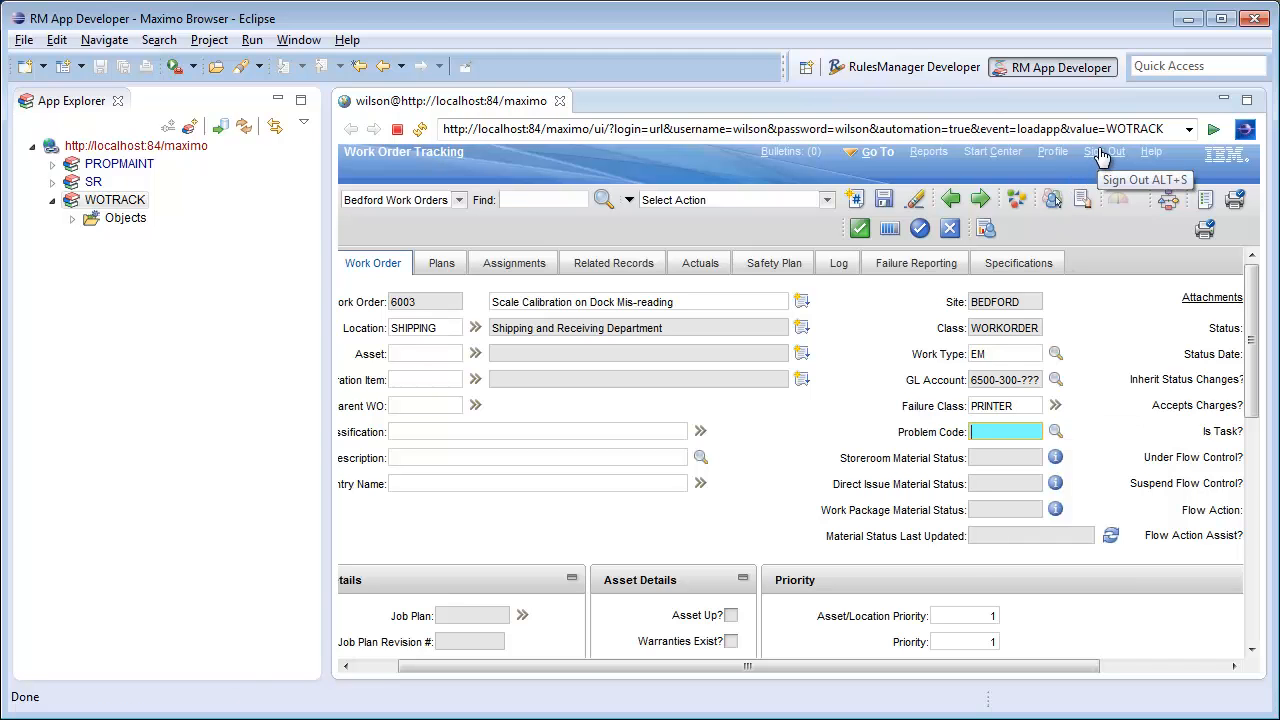
# Step: Sign out of Maximo, close the browser tab, and select WOTRACK in App Explorer
pyautogui.click(1105, 151)
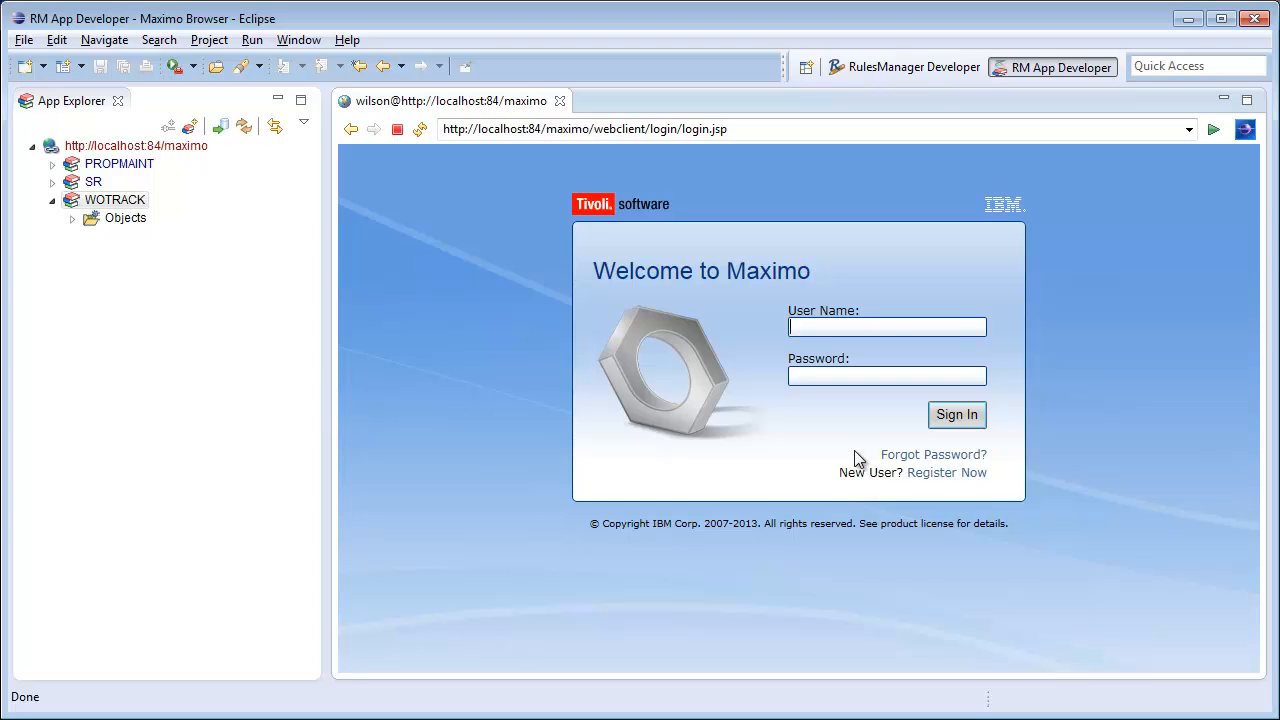
pyautogui.click(886, 326)
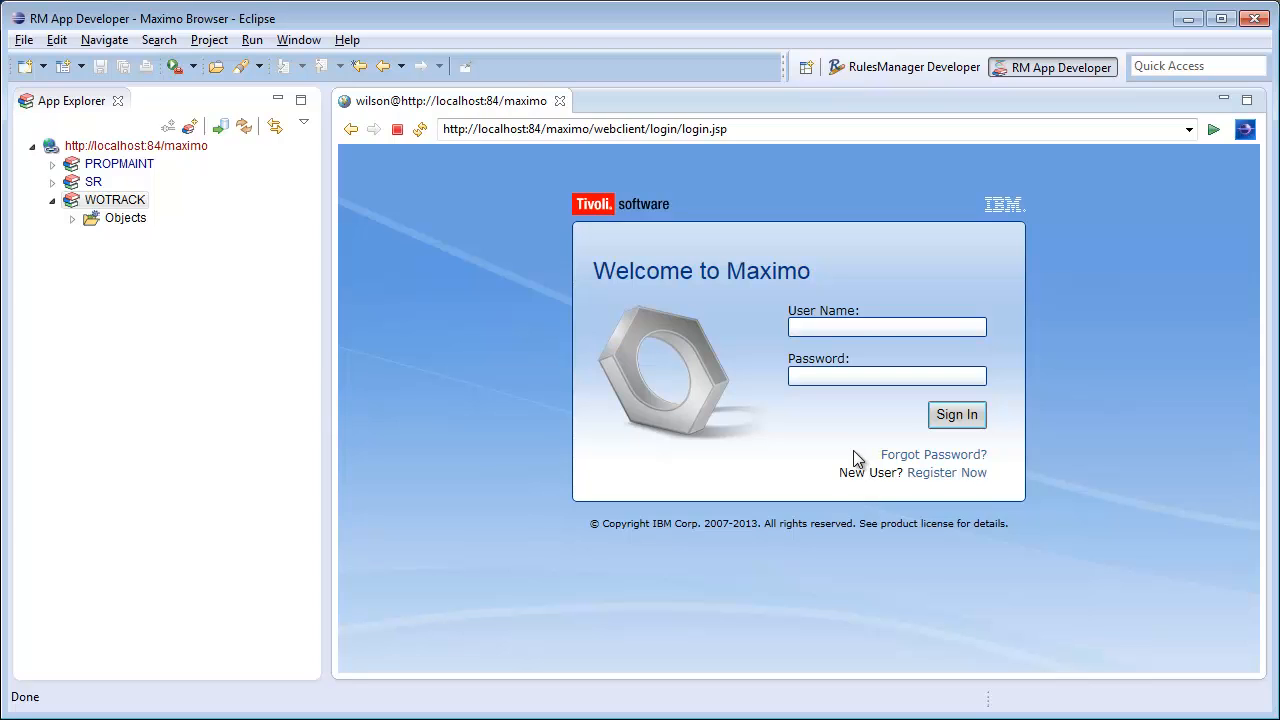
pyautogui.click(561, 101)
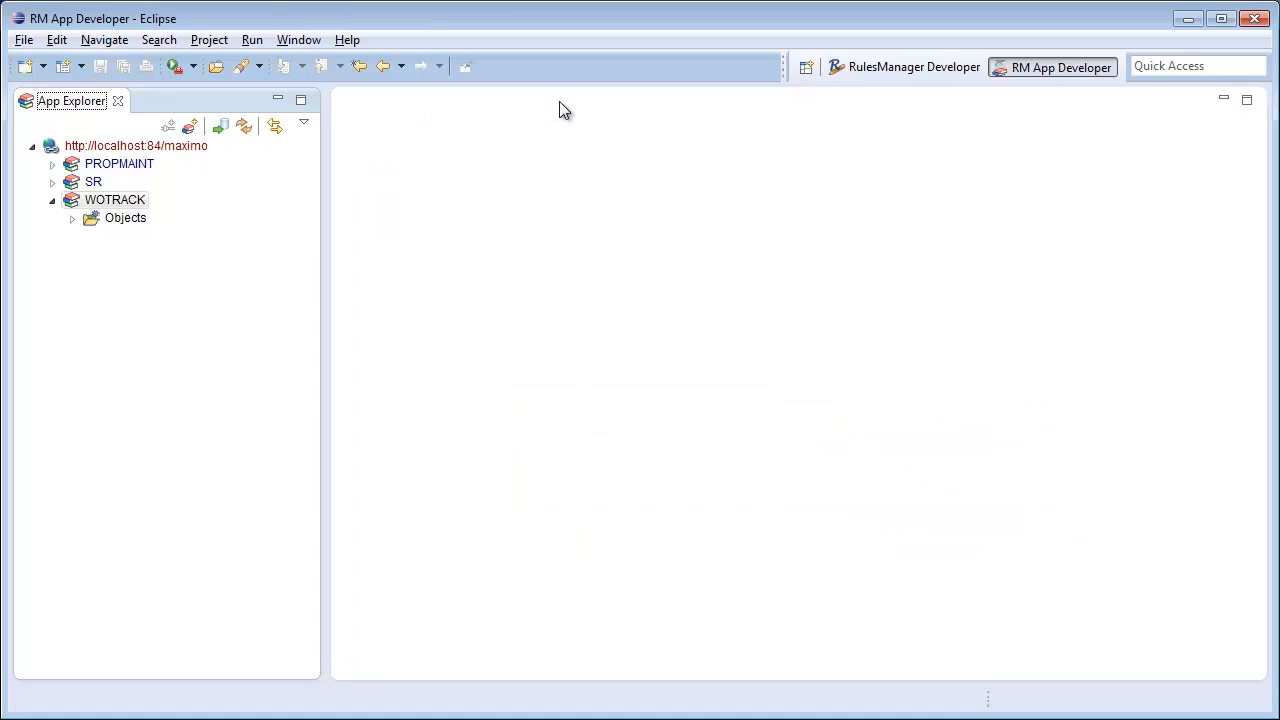
pyautogui.moveTo(356, 339)
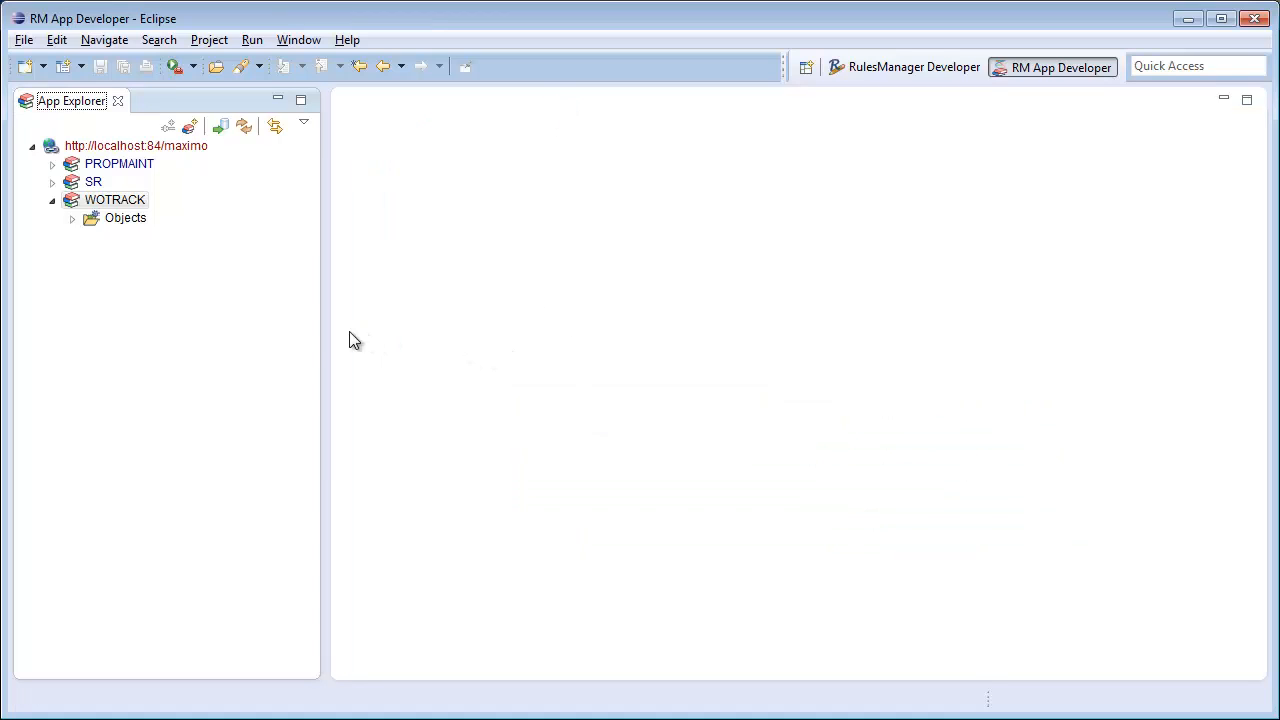
pyautogui.click(114, 199)
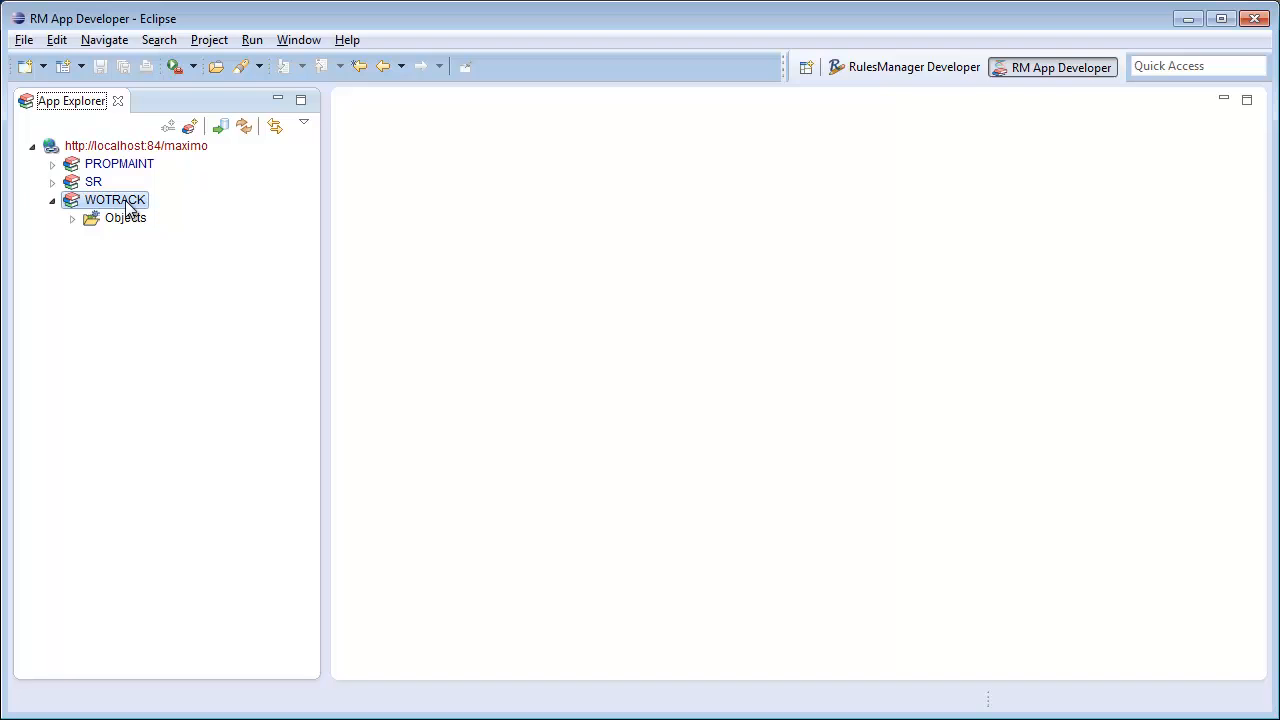
# Step: Open WOTRACK's layout and add a Lookup > Hide event on the Work Order page's Problem Code
pyautogui.rightClick(114, 199)
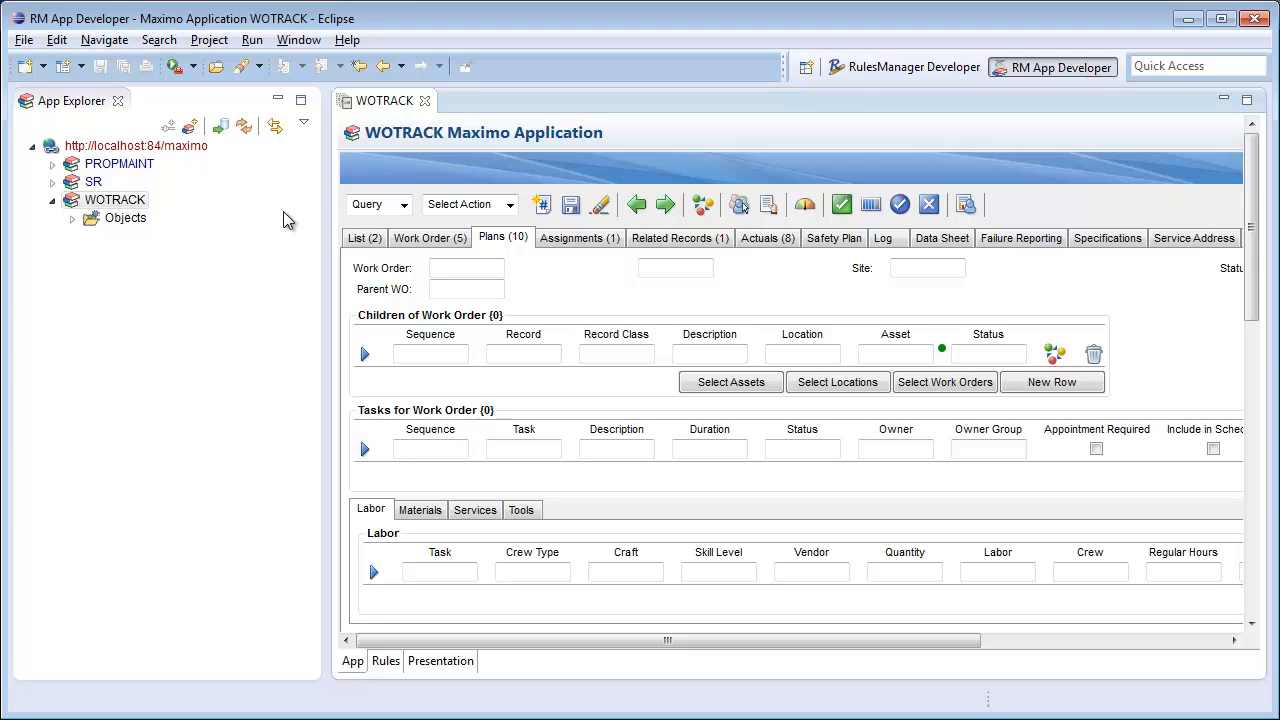
pyautogui.click(430, 237)
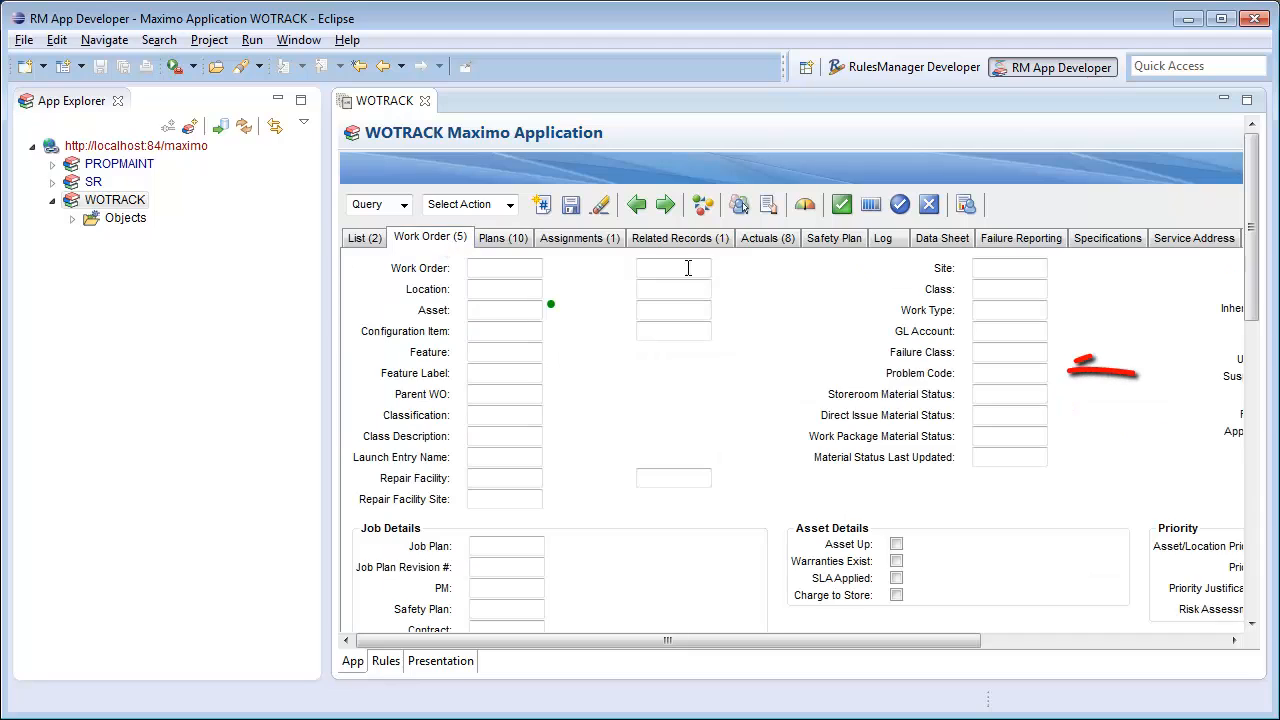
pyautogui.rightClick(1010, 373)
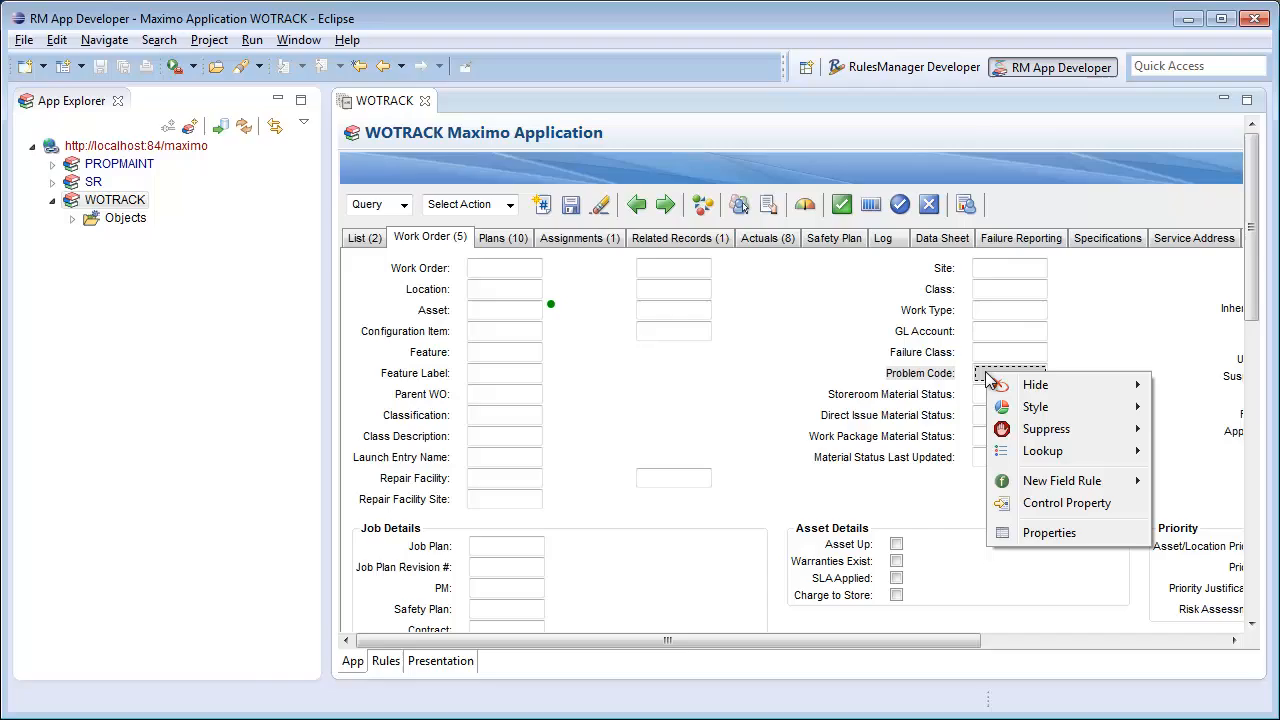
pyautogui.moveTo(1043, 451)
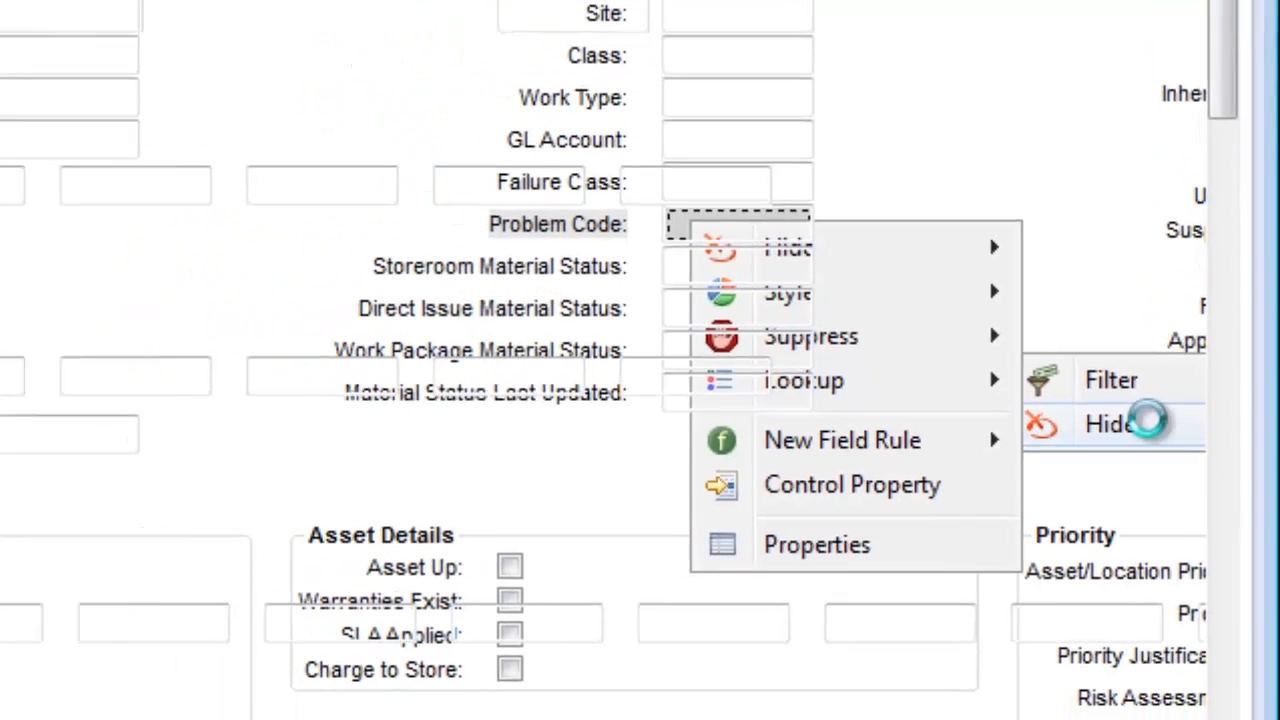
pyautogui.click(1106, 423)
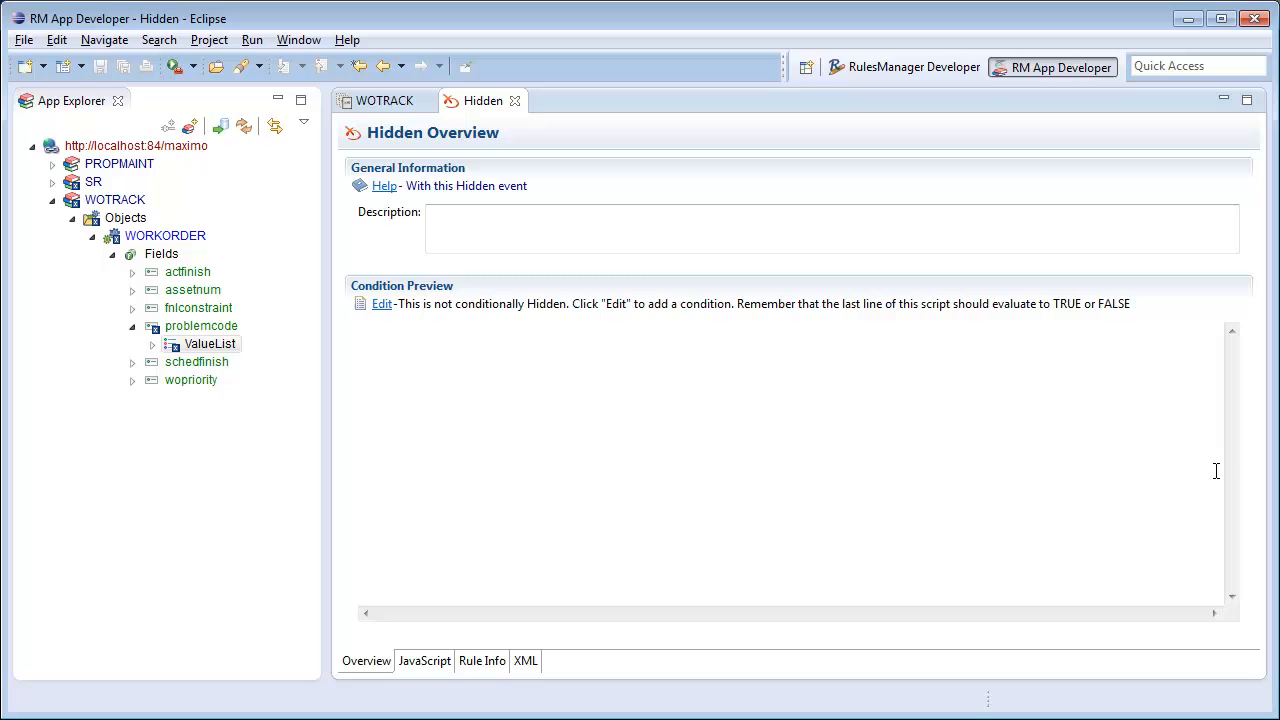
pyautogui.moveTo(1125, 436)
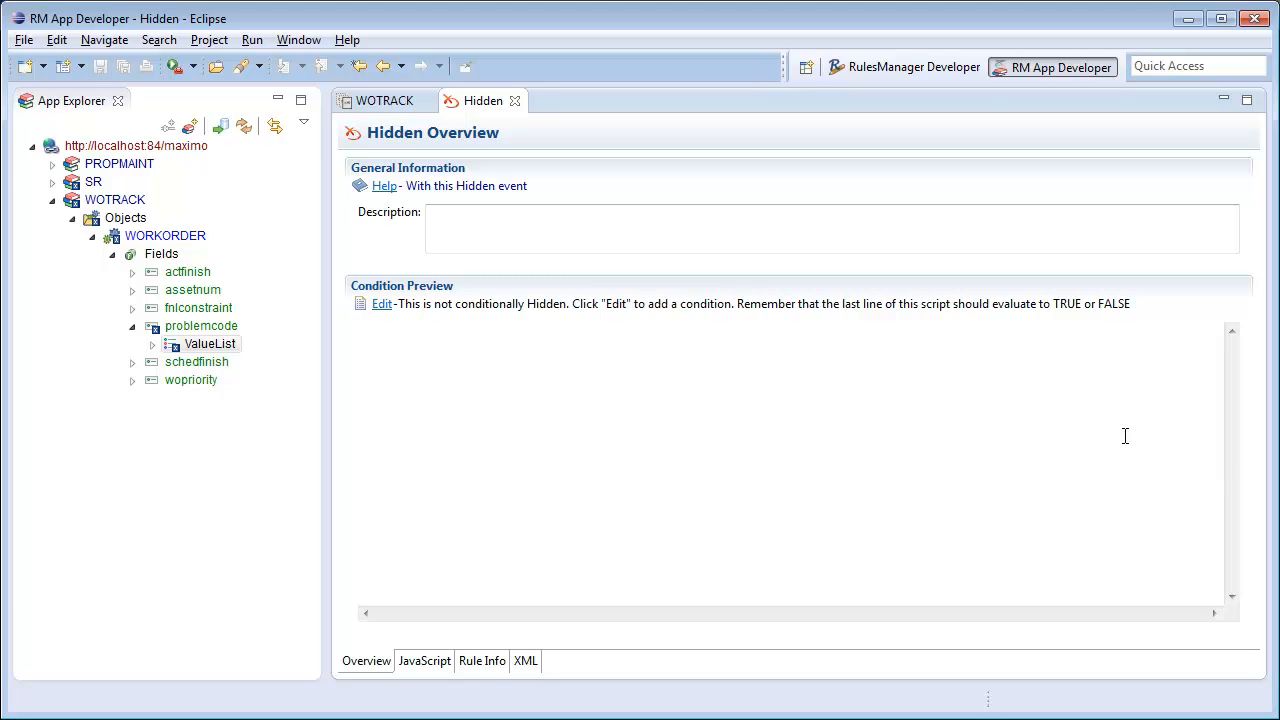
pyautogui.moveTo(568, 401)
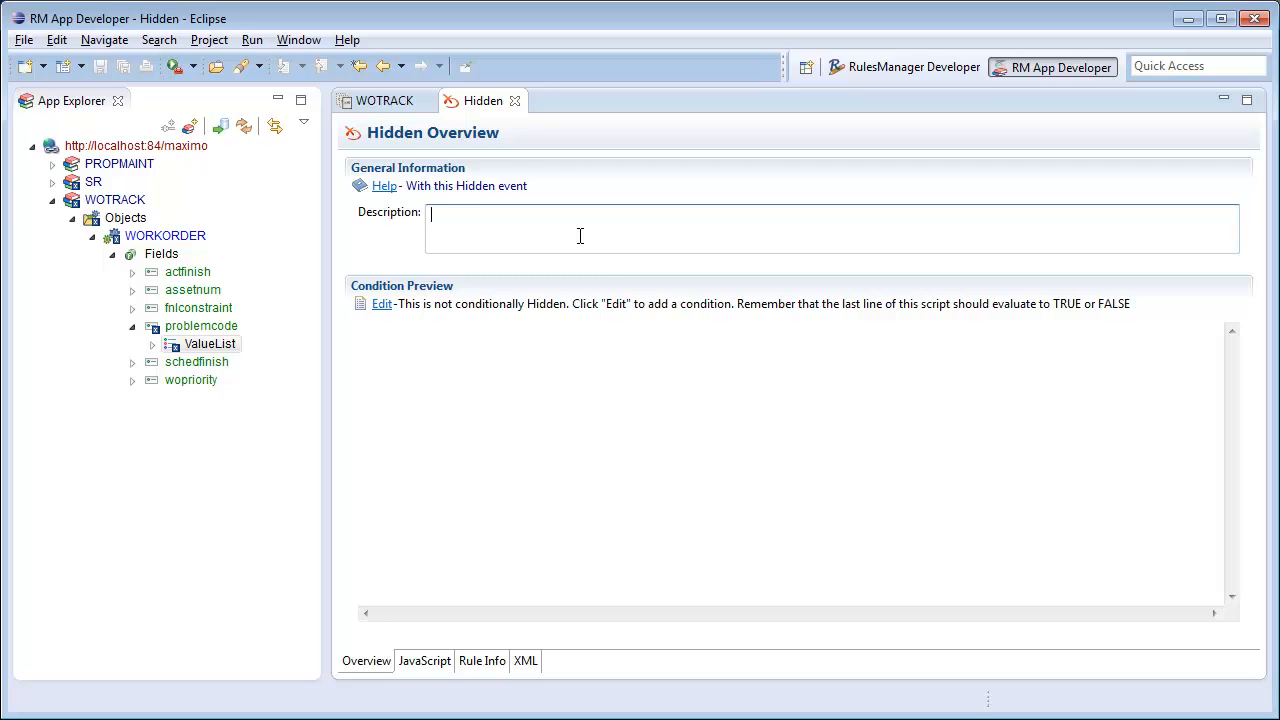
# Step: Describe the Hidden event as 'Hide when readonly' and show its JavaScript condition
pyautogui.write('Hide when reado')
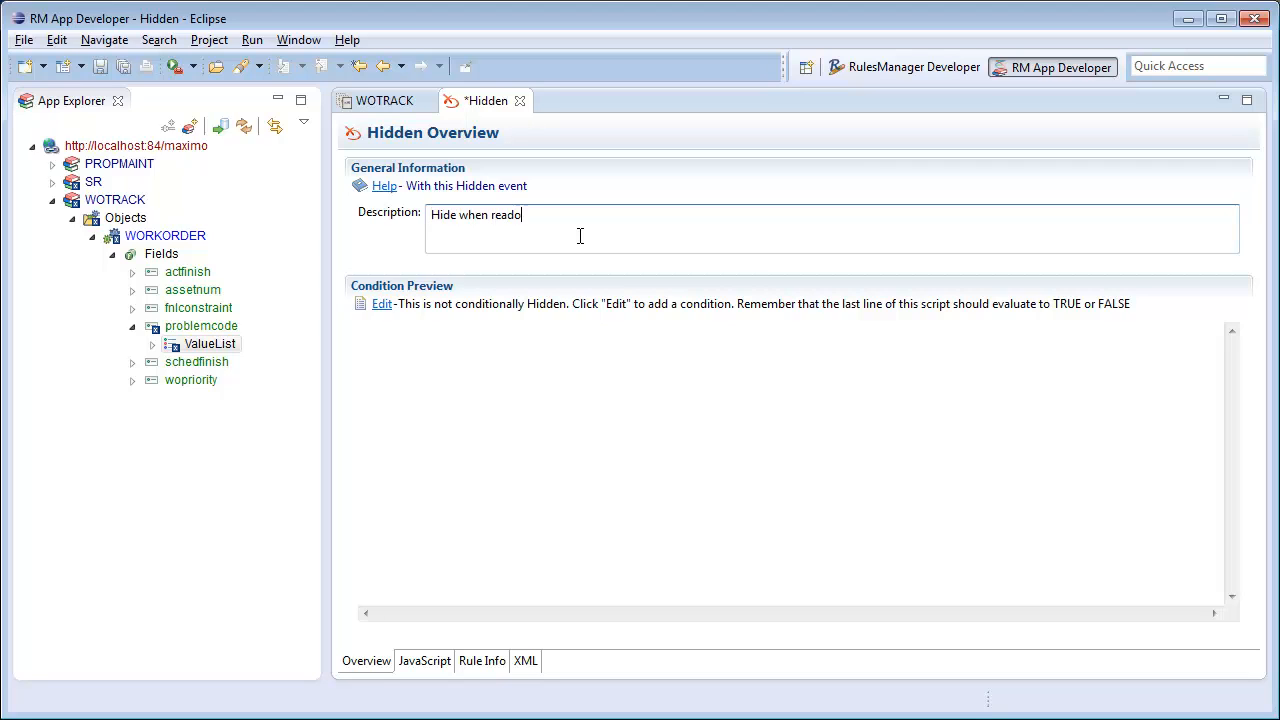
pyautogui.write('nly')
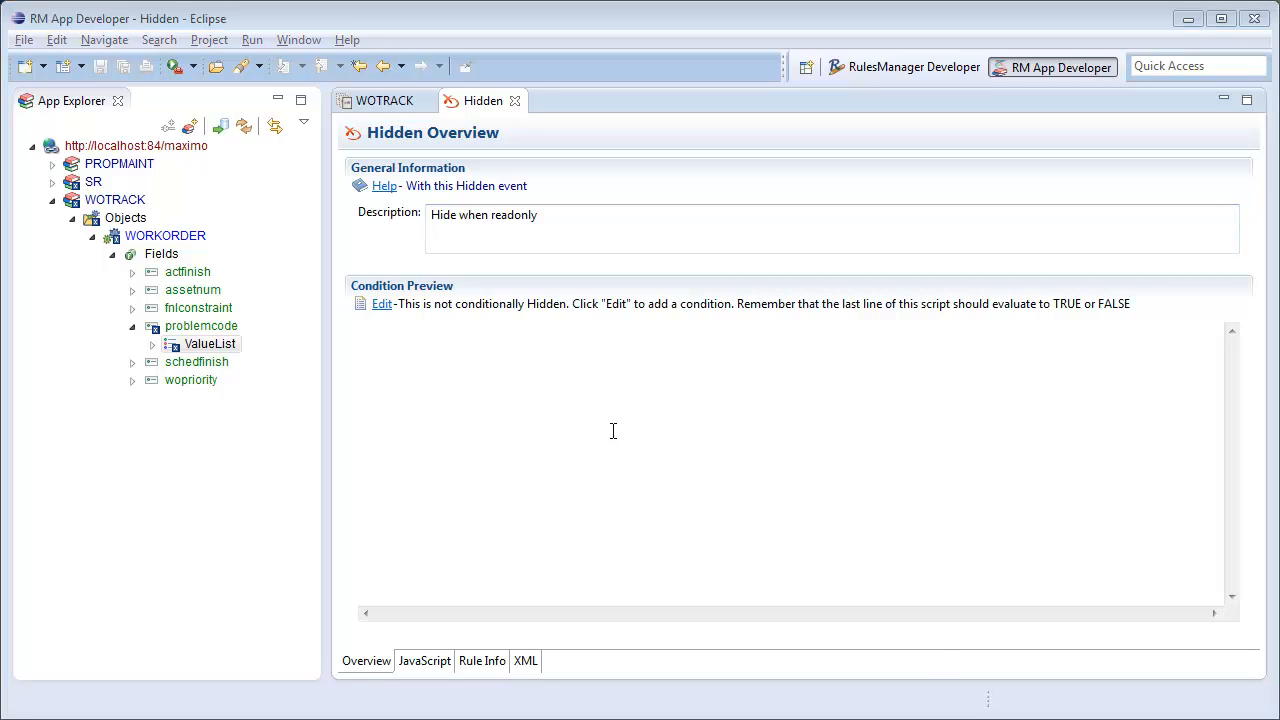
pyautogui.moveTo(517, 351)
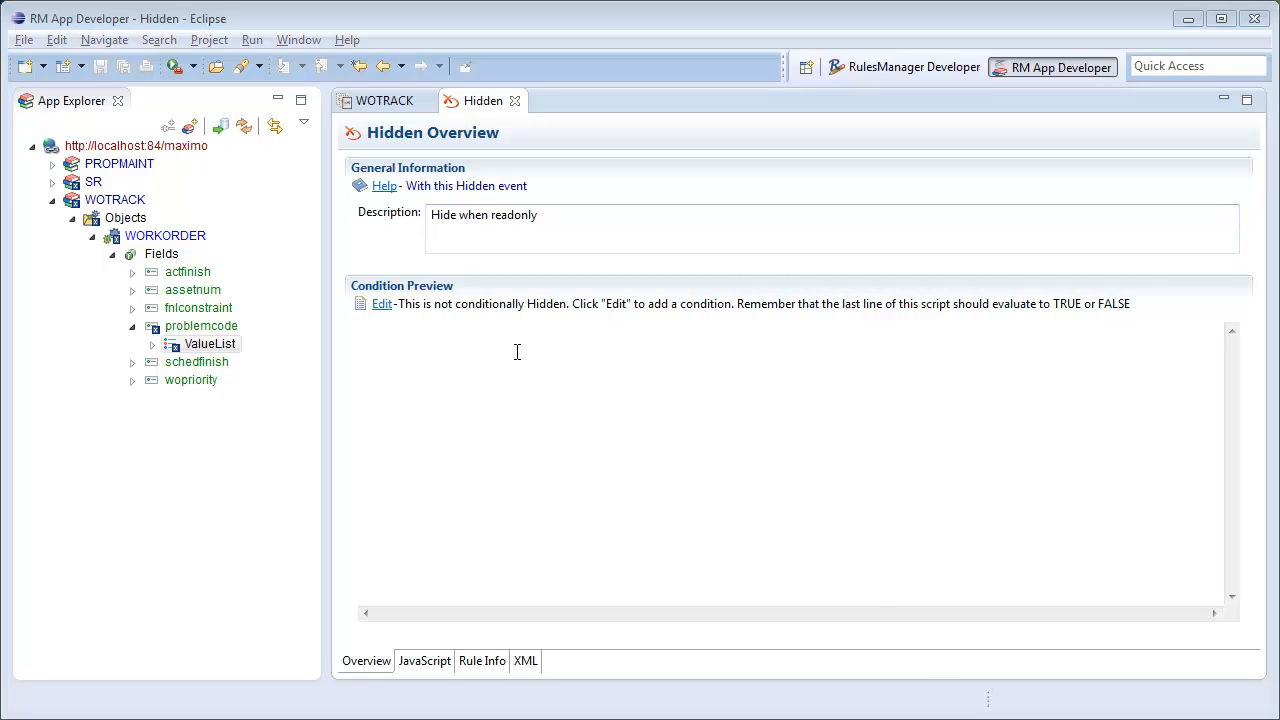
pyautogui.click(424, 660)
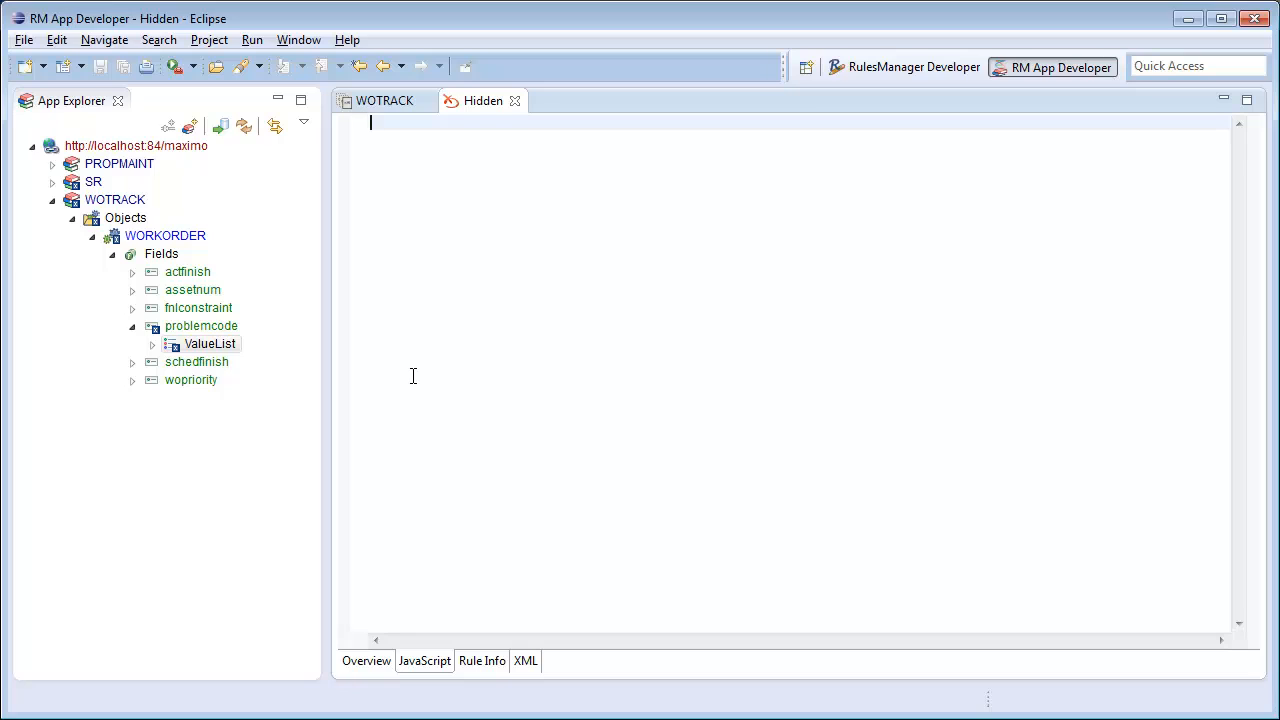
# Step: Write the comment '//when field is readonly' and condition WORKORDER.failurecode.isnull, then save
pyautogui.write('//when')
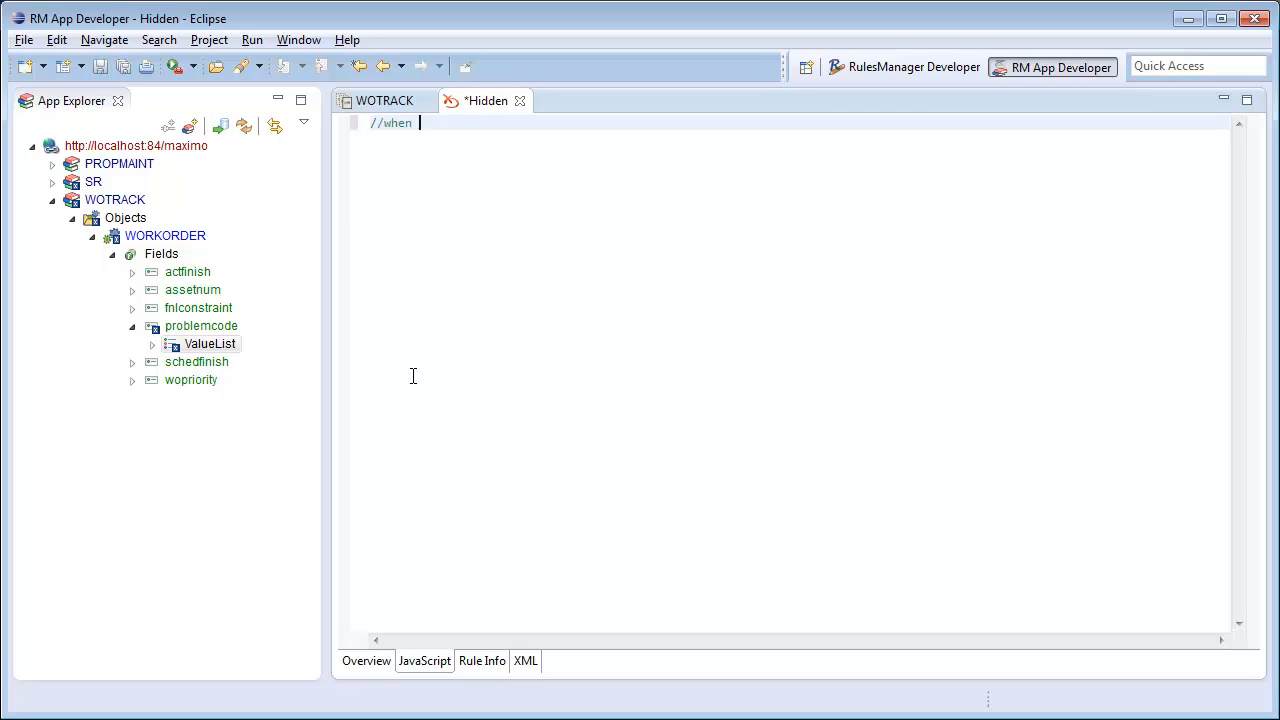
pyautogui.write('field is')
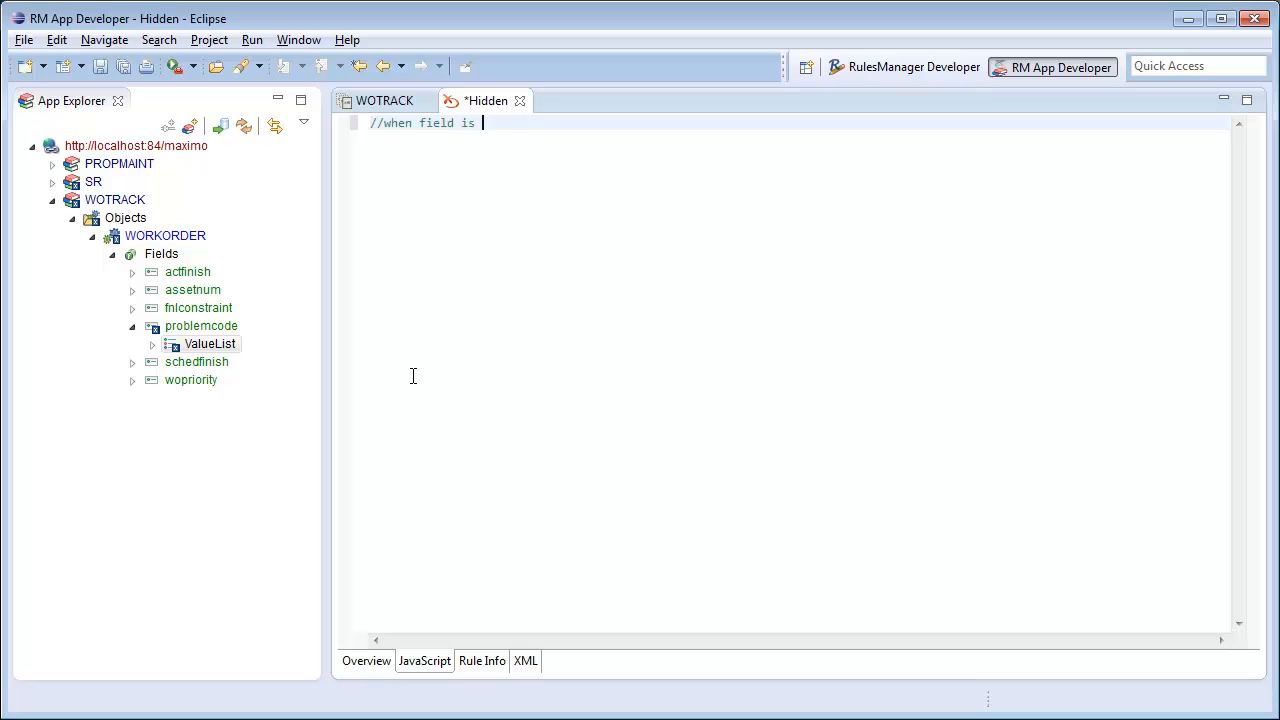
pyautogui.write('readonly')
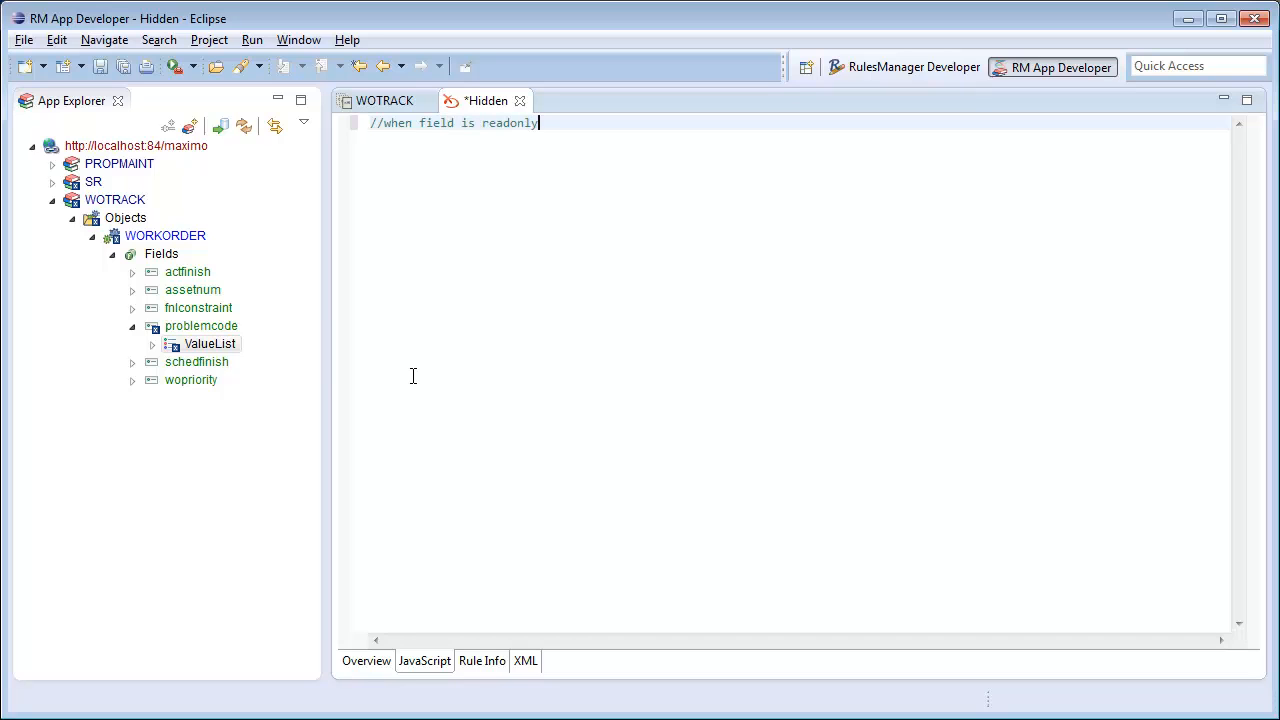
pyautogui.press('ctrl+space')
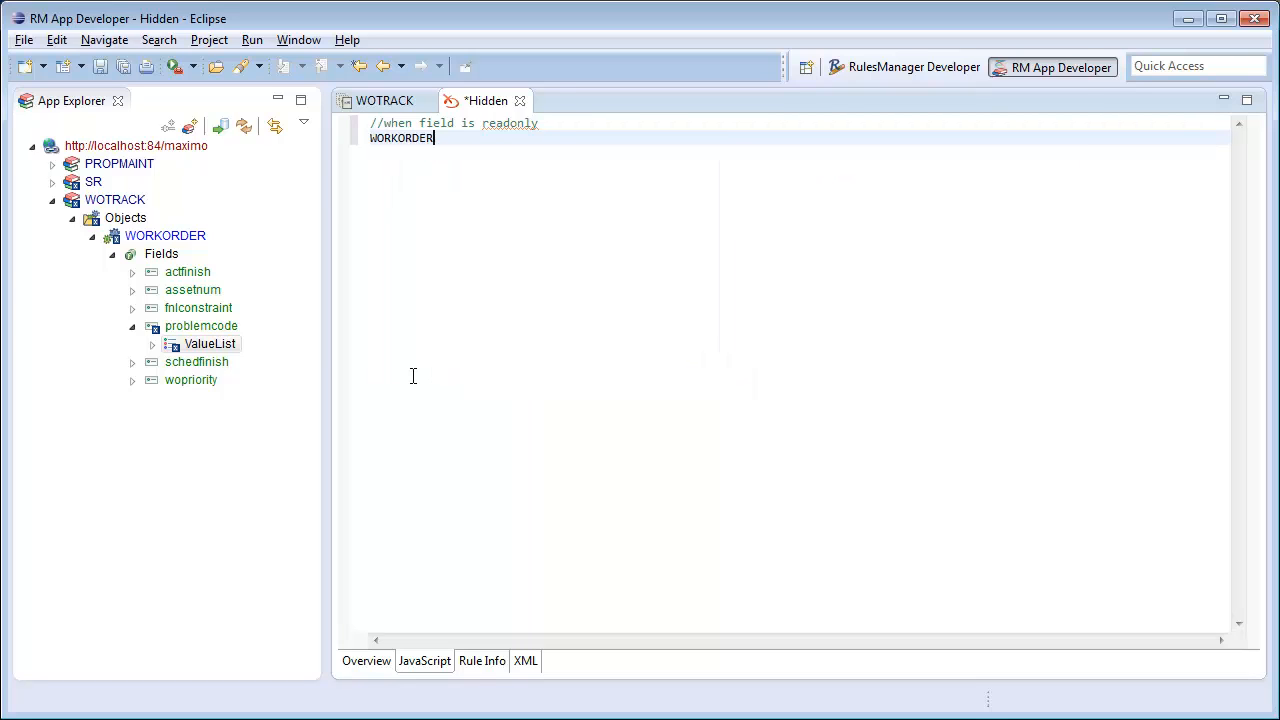
pyautogui.write('.')
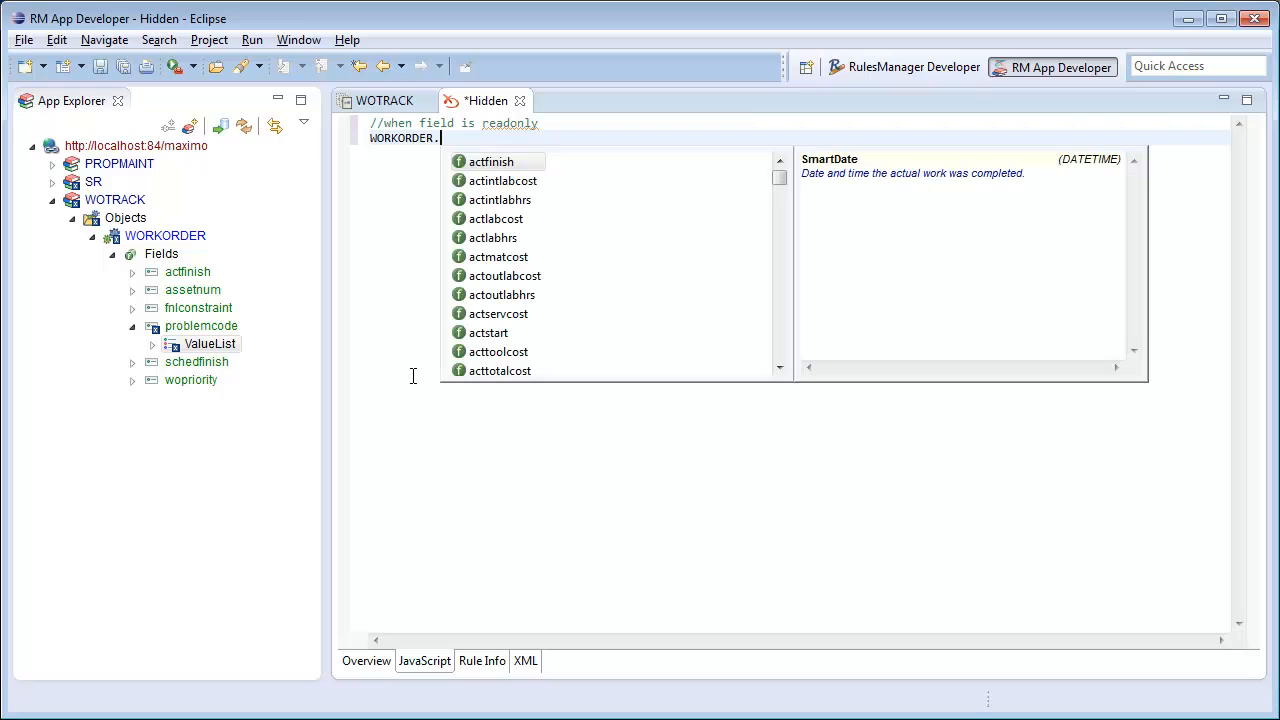
pyautogui.write('f')
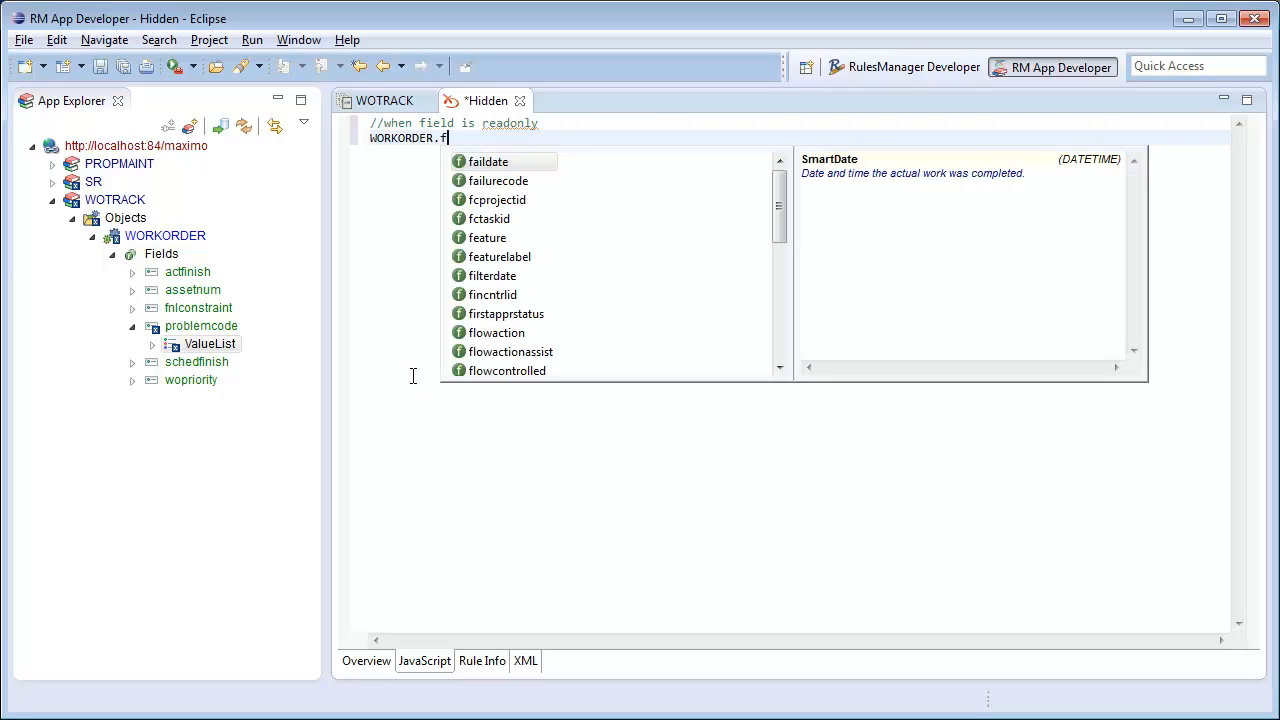
pyautogui.write('ailurecode.')
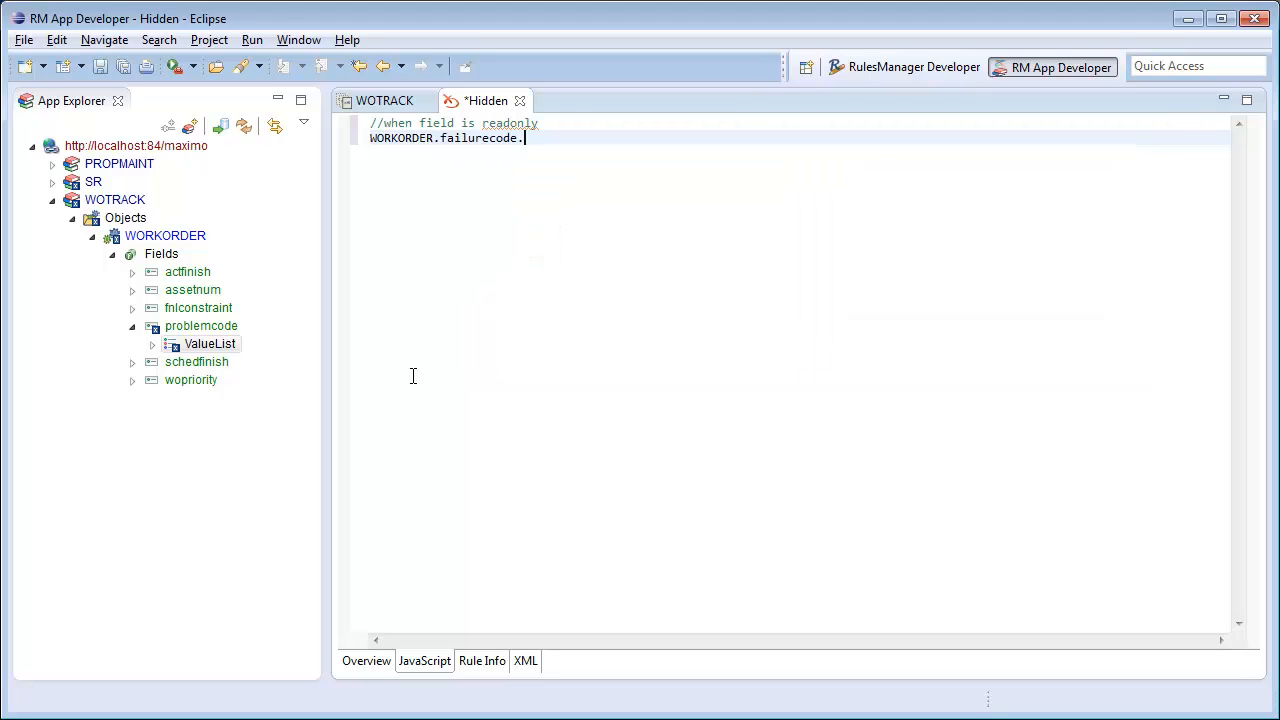
pyautogui.write('isnull')
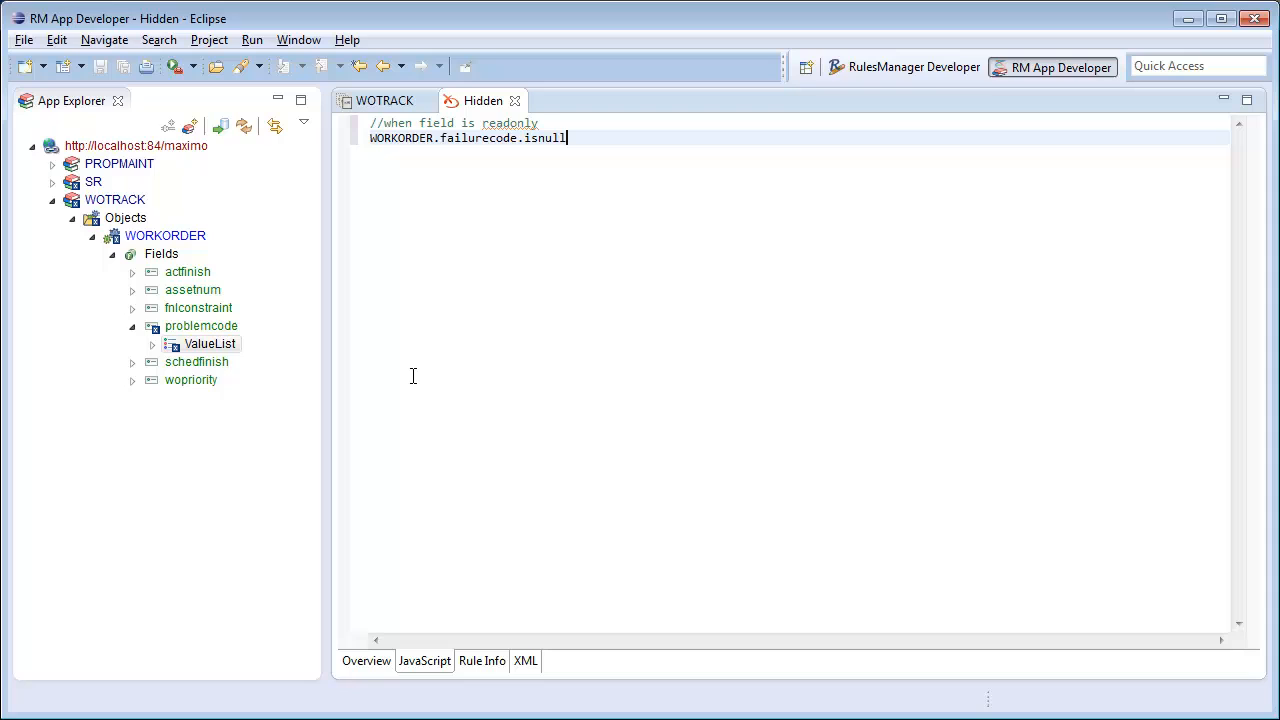
pyautogui.moveTo(330, 335)
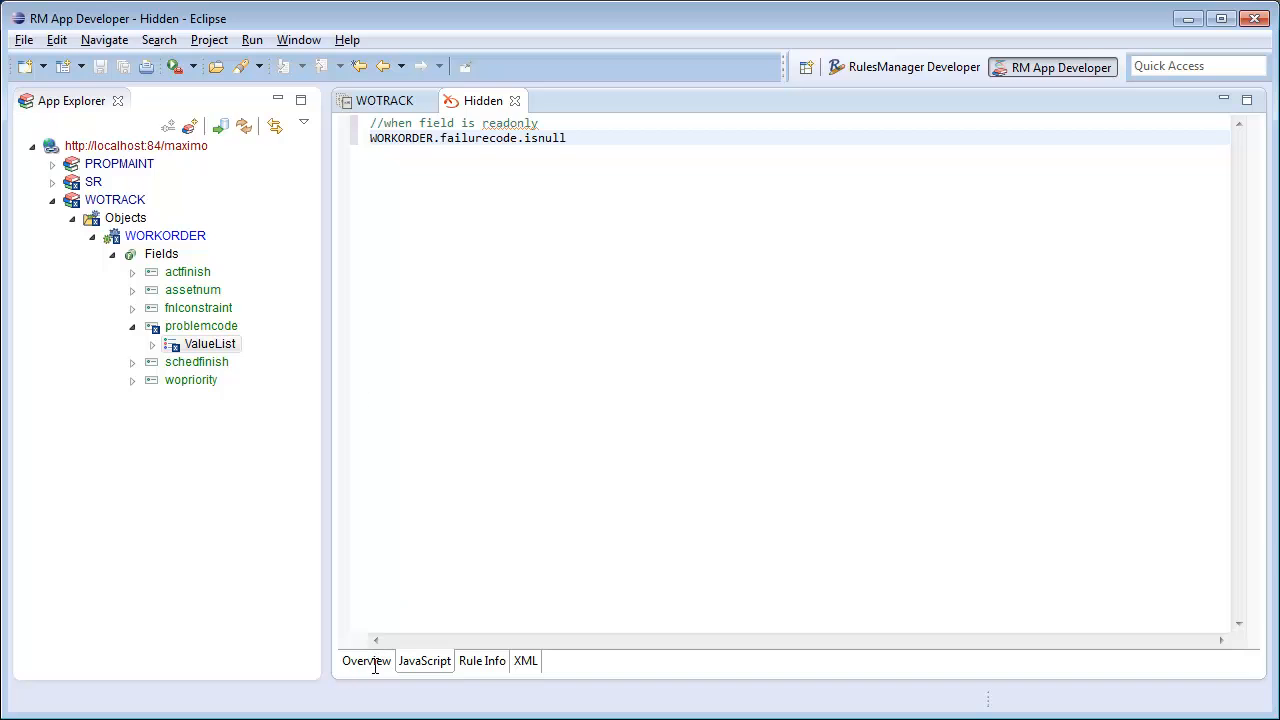
# Step: Preview the failurecode null condition in the Overview and relaunch WOTRACK in Maximo
pyautogui.click(366, 660)
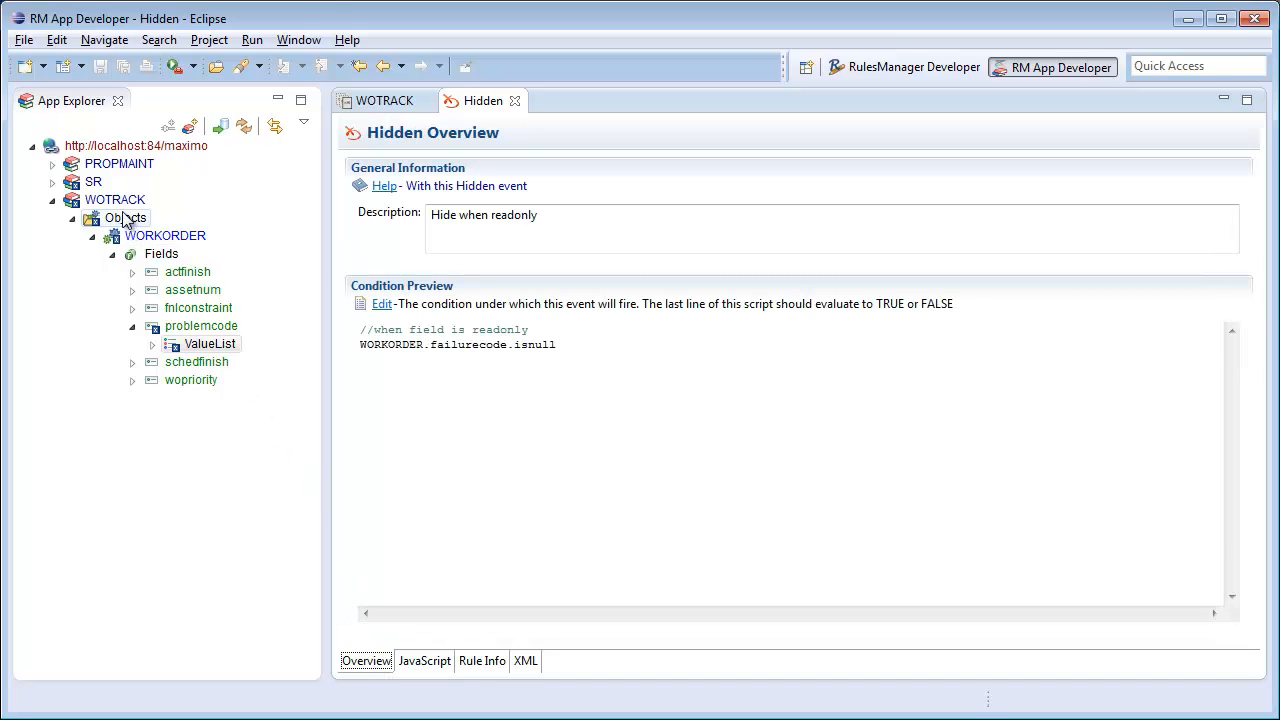
pyautogui.click(384, 100)
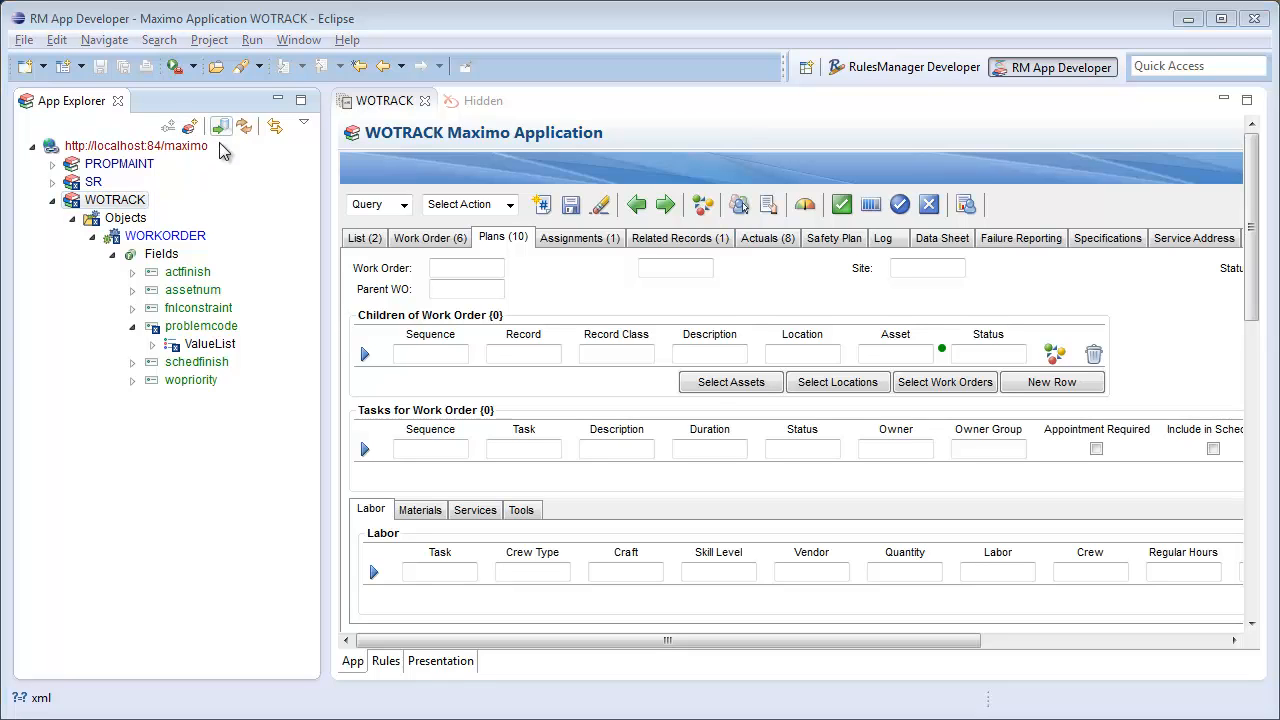
pyautogui.moveTo(245, 126)
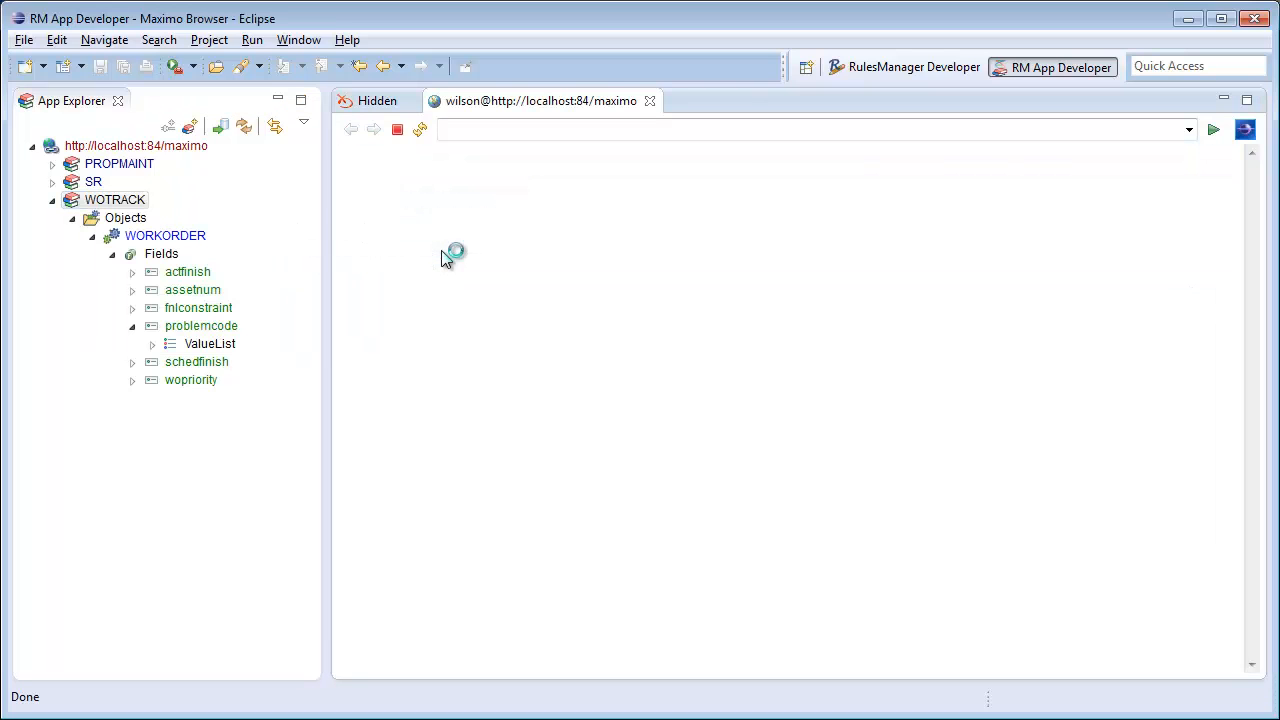
pyautogui.moveTo(650, 358)
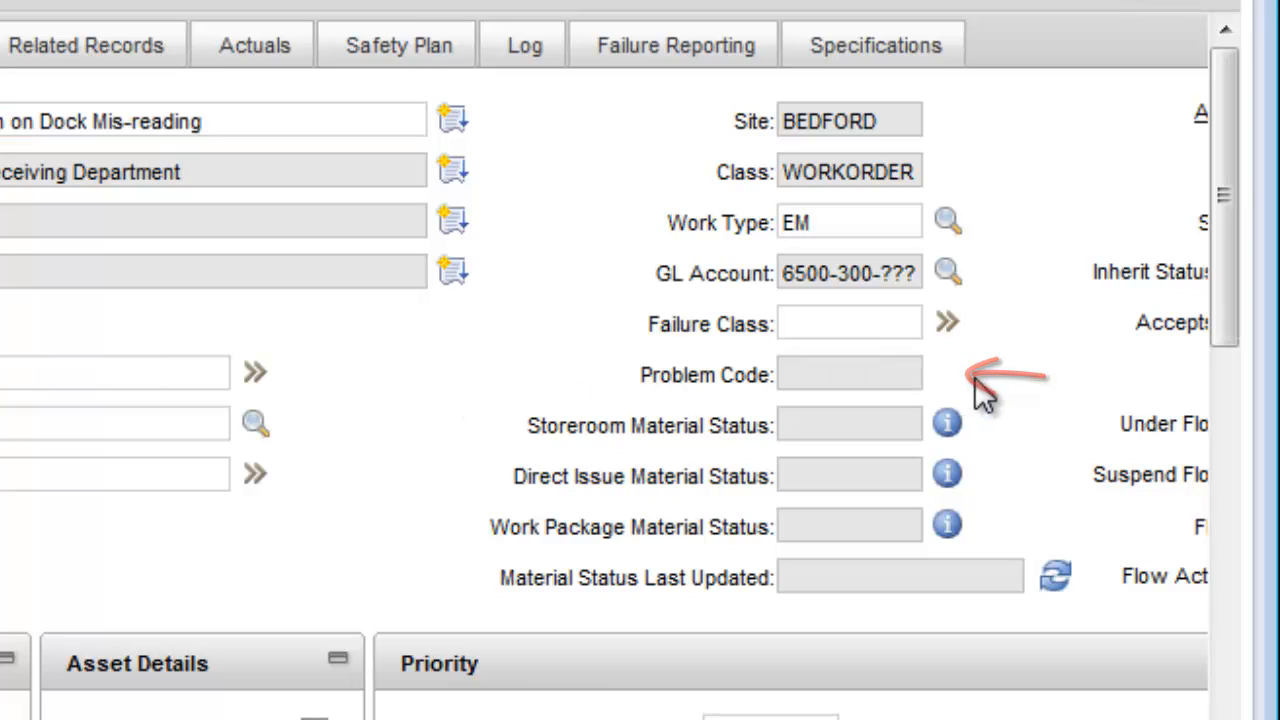
# Step: Enter PRINTER as work order 6003's Failure Class and confirm Problem Code becomes editable
pyautogui.click(849, 323)
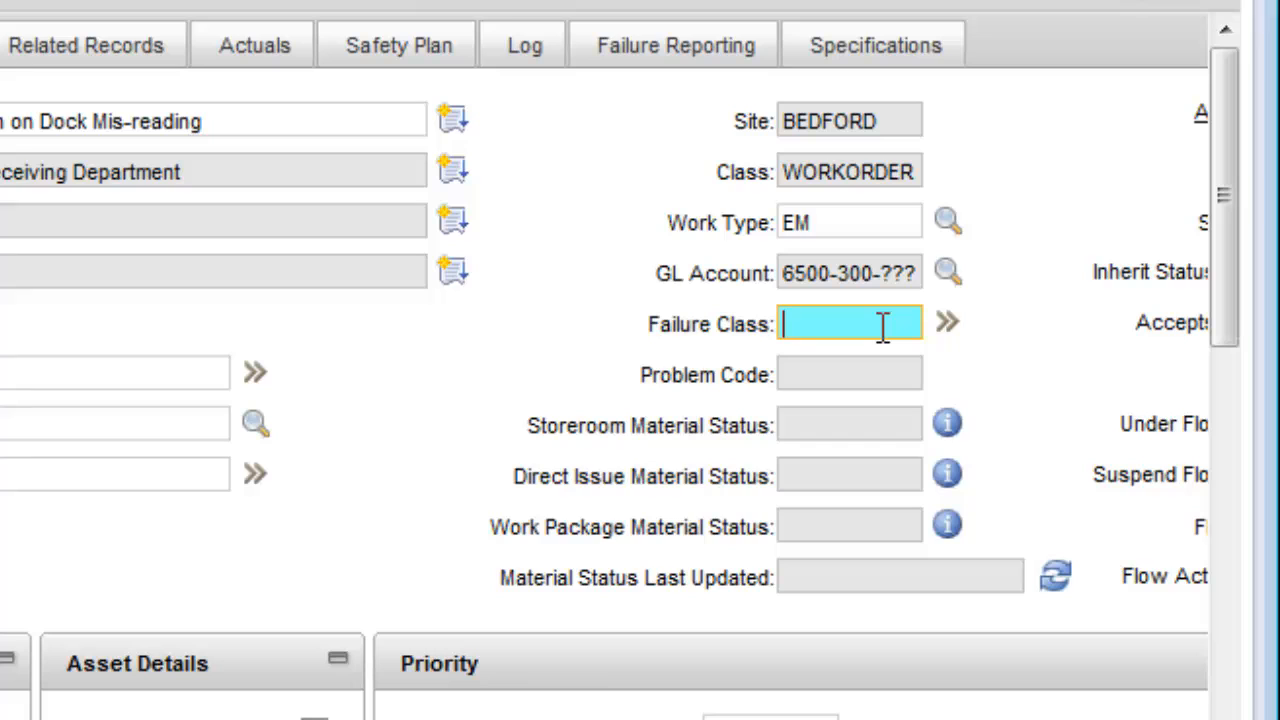
pyautogui.write('PRINTER')
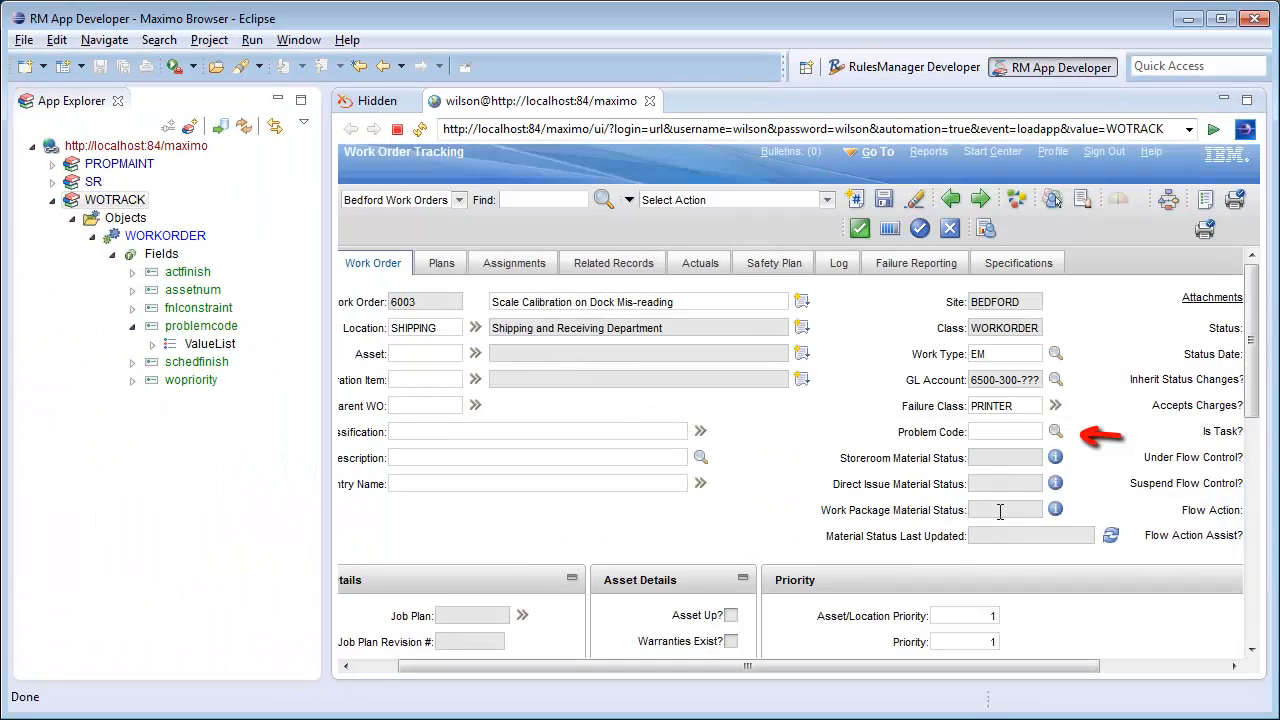
pyautogui.click(1005, 431)
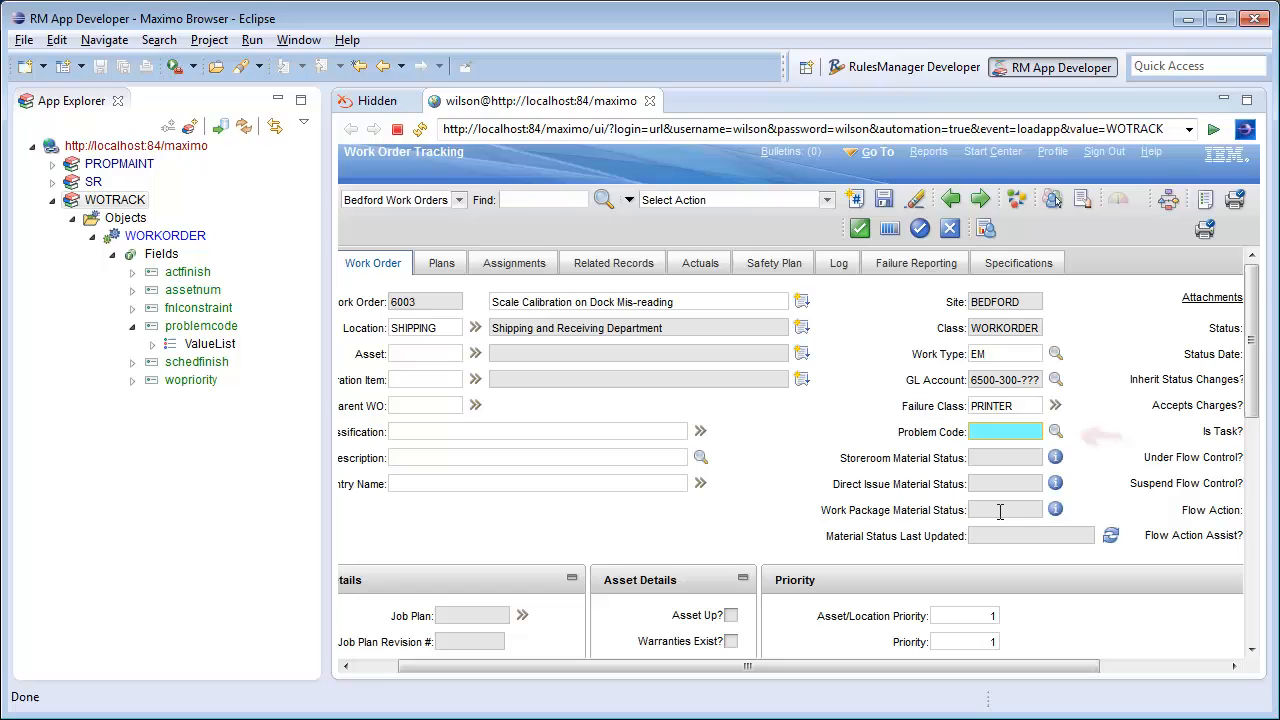